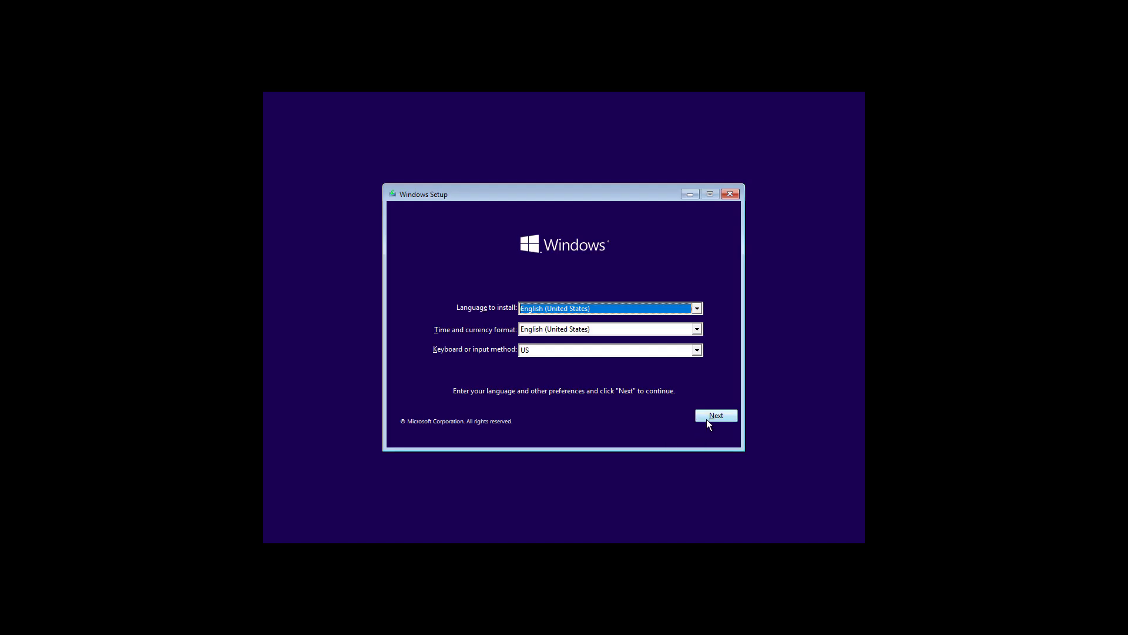
# Accept the language settings and choose to repair the computer instead of installing.
pyautogui.click(715, 416)
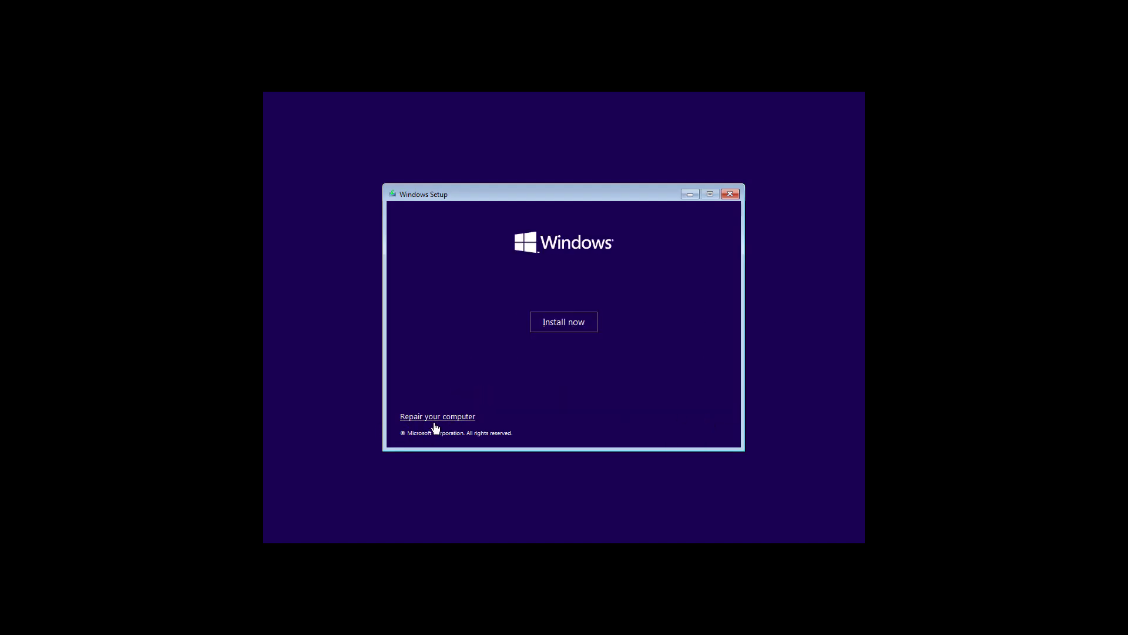
pyautogui.click(437, 416)
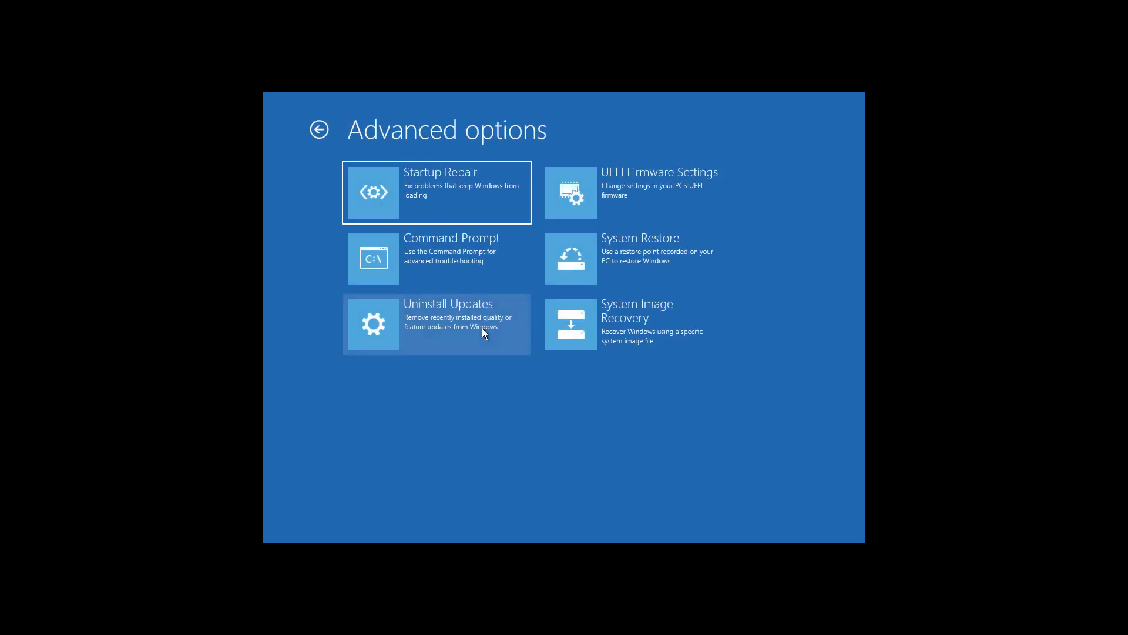
pyautogui.moveTo(468, 265)
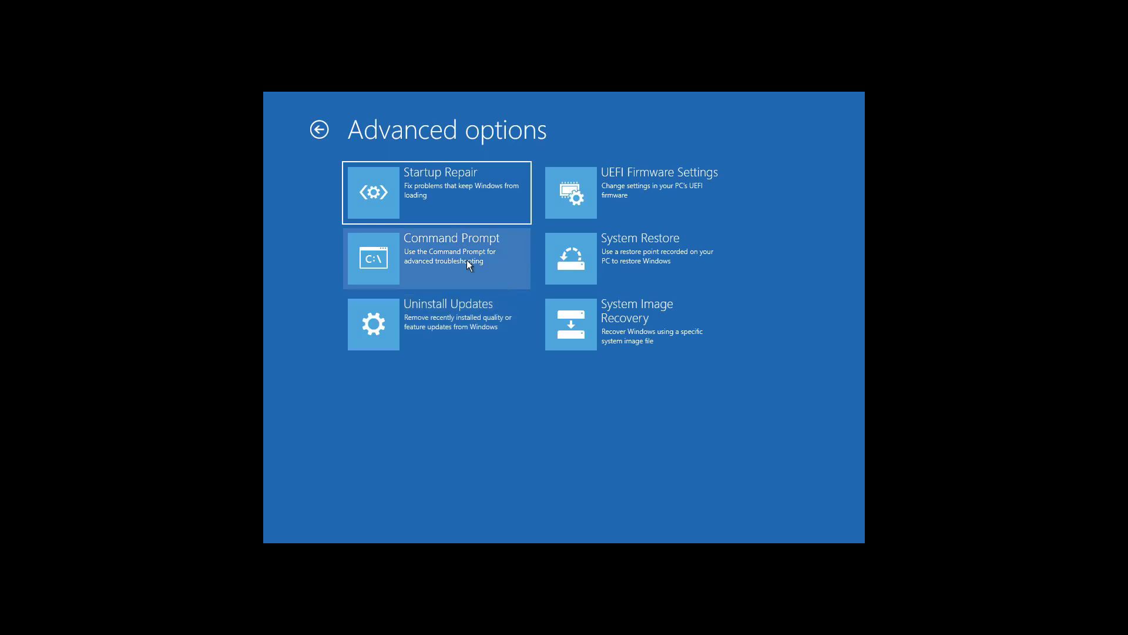
# Open Command Prompt from Advanced options and list boot entries with bcdedit.
pyautogui.click(437, 257)
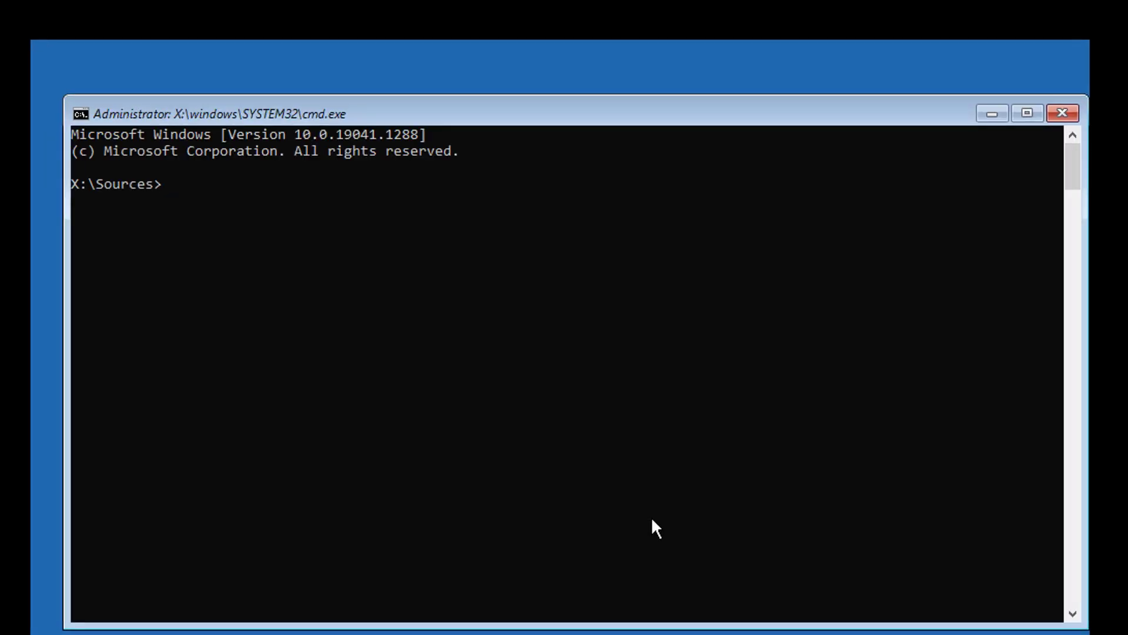
pyautogui.write('bcded')
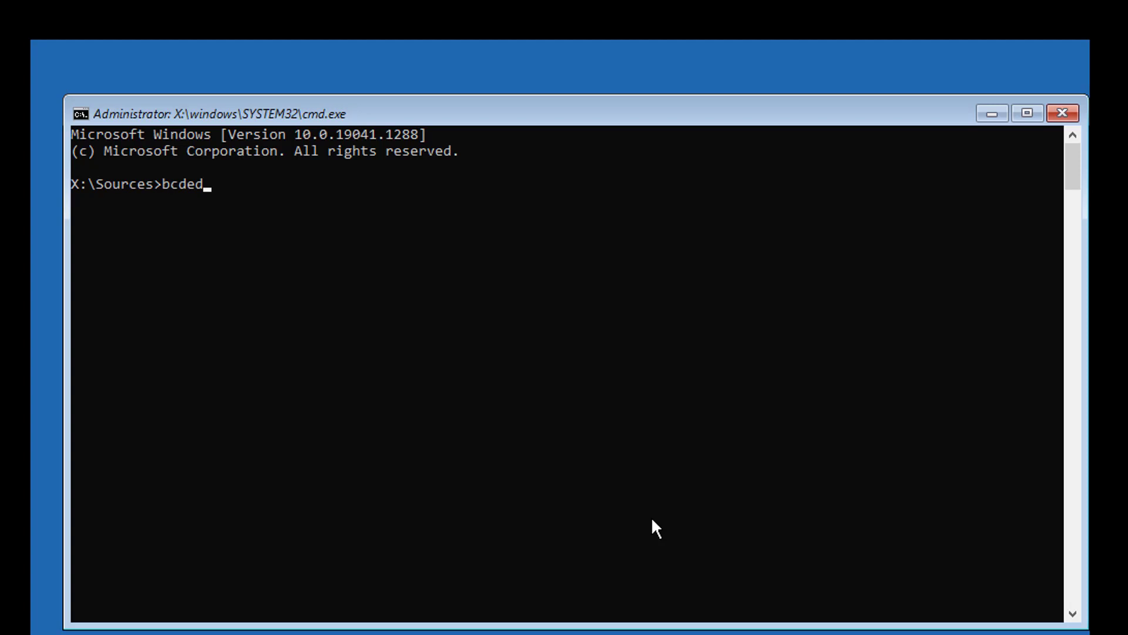
pyautogui.press('Return')
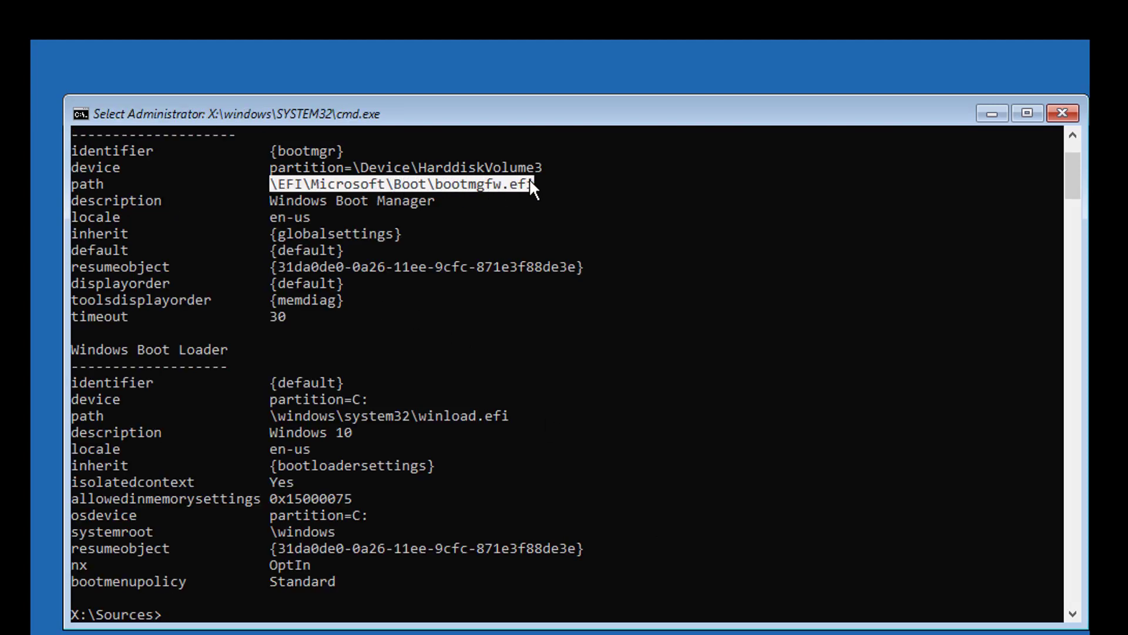
pyautogui.moveTo(463, 197)
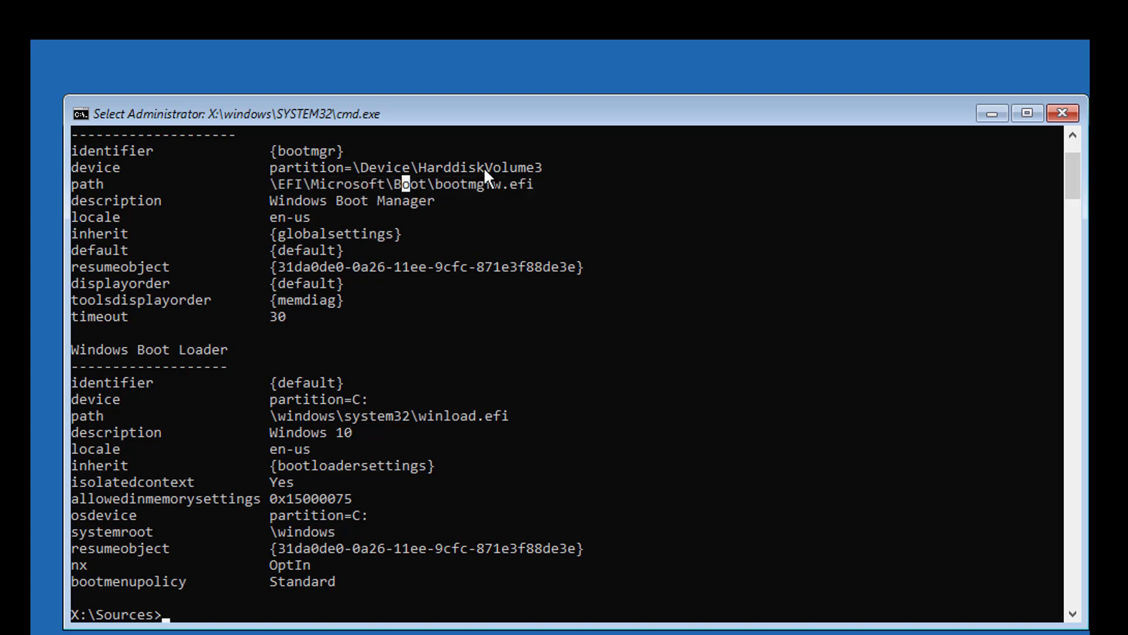
pyautogui.moveTo(286, 406)
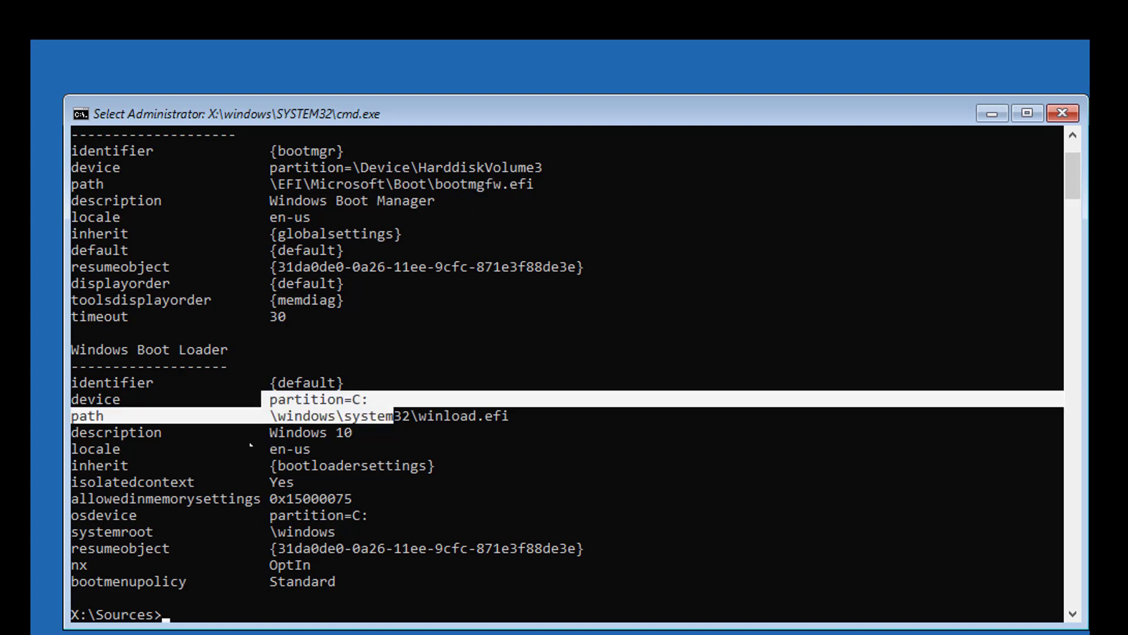
pyautogui.moveTo(622, 489)
pyautogui.write('diskpart')
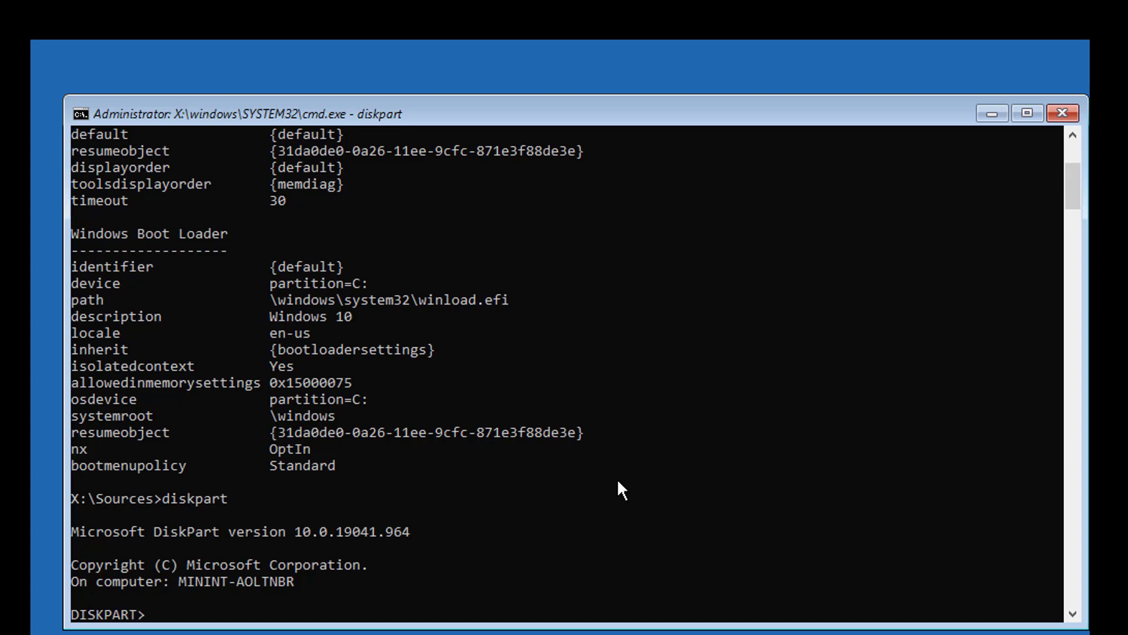
# In DiskPart, list disks, select disk 0 and list its volumes.
pyautogui.write('lis')
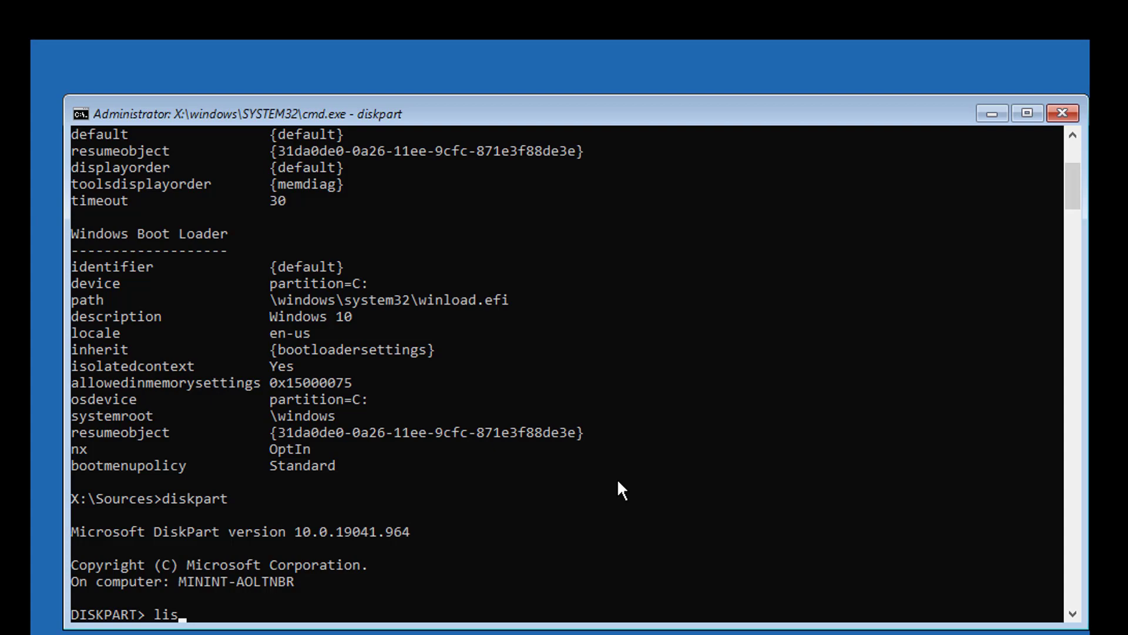
pyautogui.press('Return')
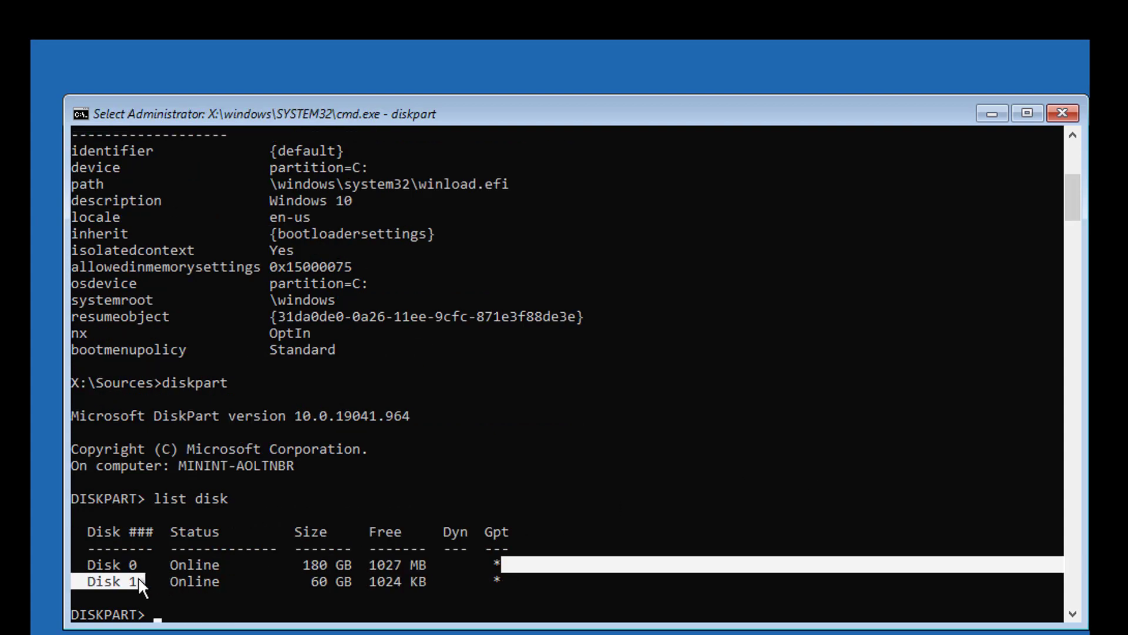
pyautogui.write('select disk 0')
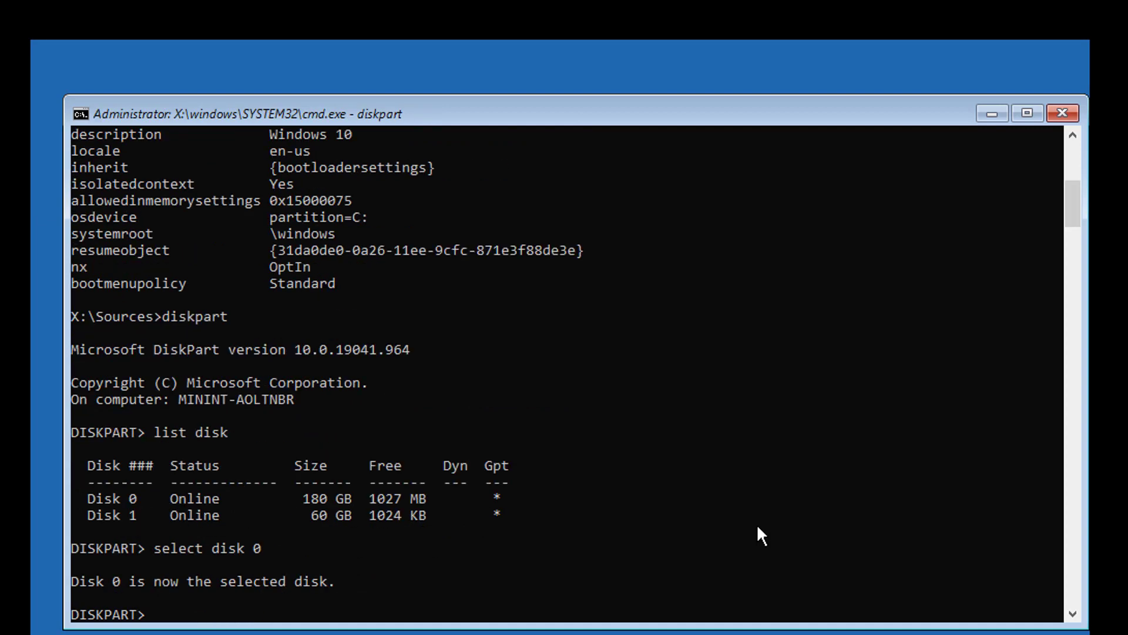
pyautogui.write('list vol')
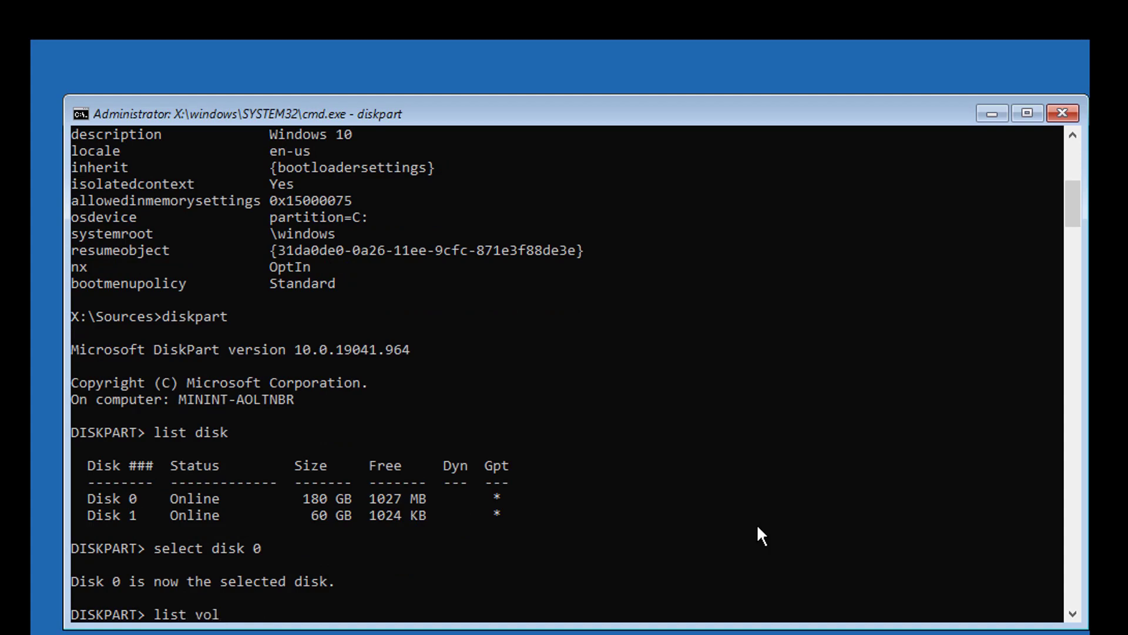
pyautogui.press('Return')
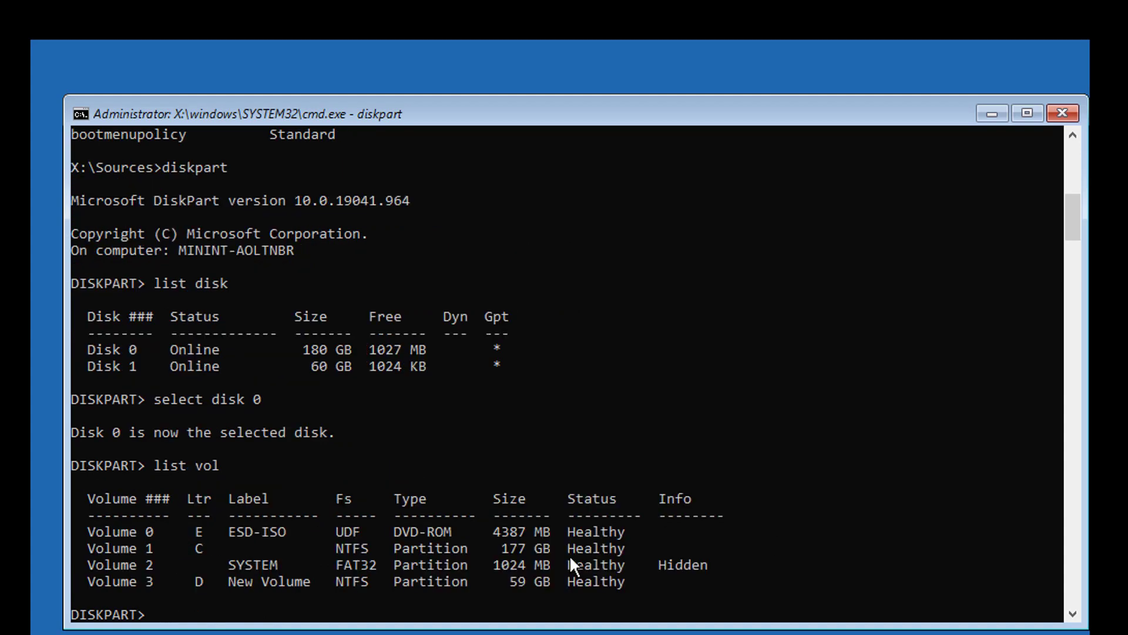
# Select Volume 2 (SYSTEM), assign it letter Q, and exit DiskPart.
pyautogui.doubleClick(112, 564)
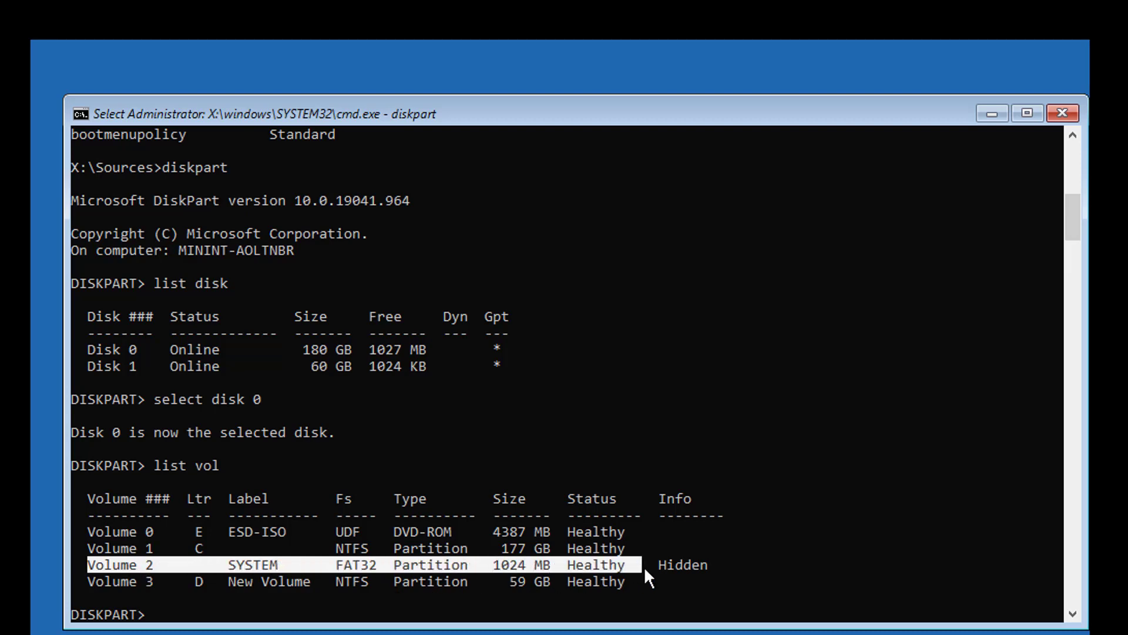
pyautogui.moveTo(789, 551)
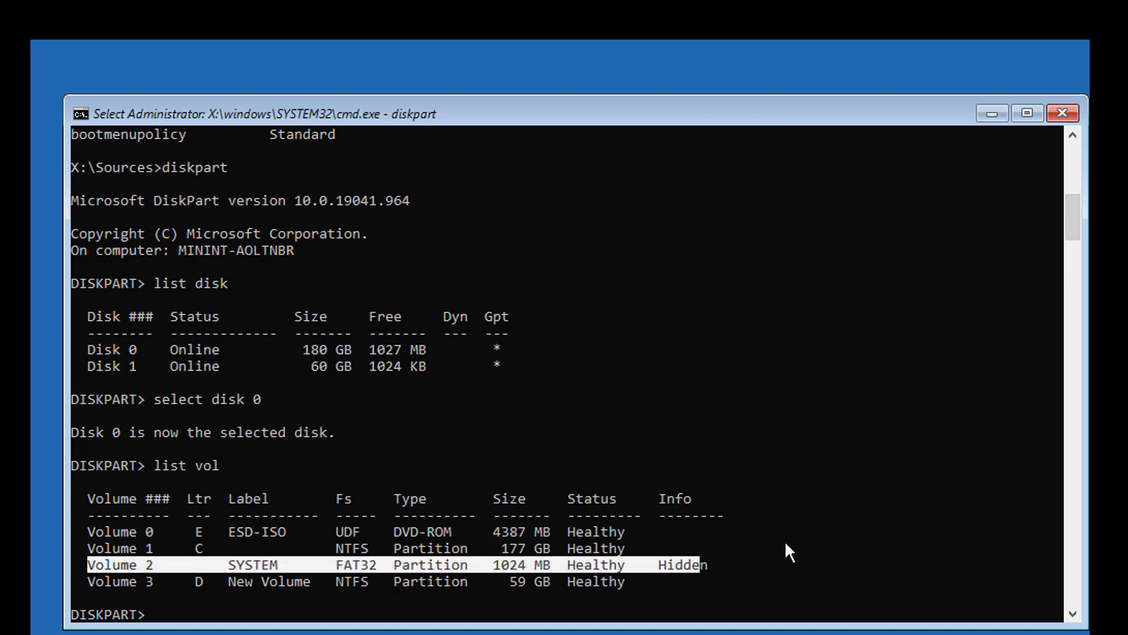
pyautogui.write('sel vol 2')
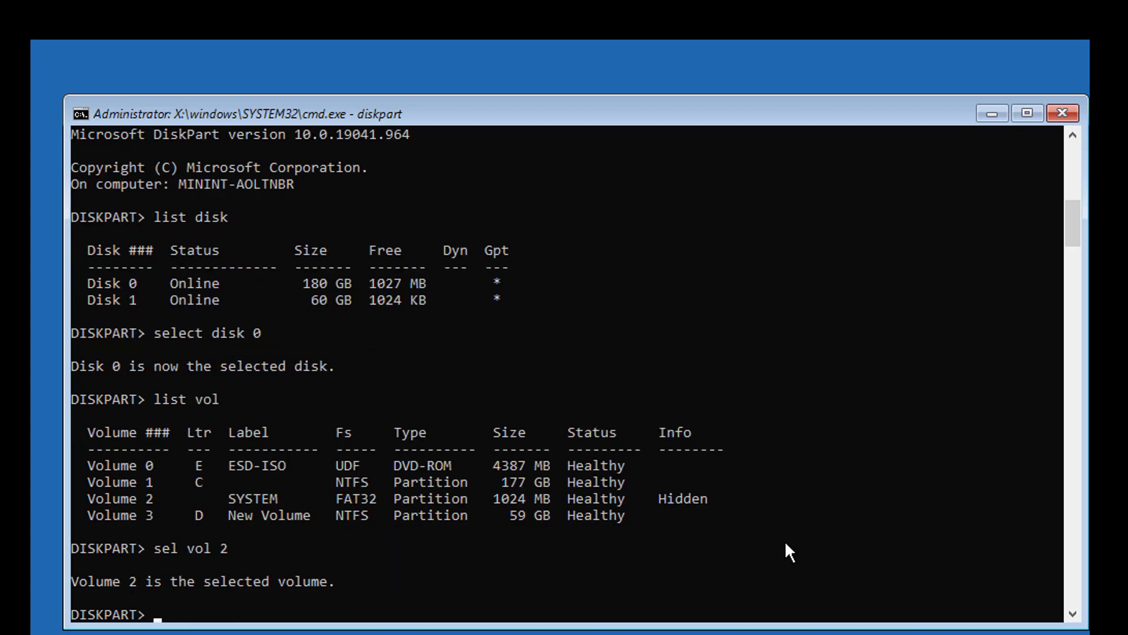
pyautogui.write('assi')
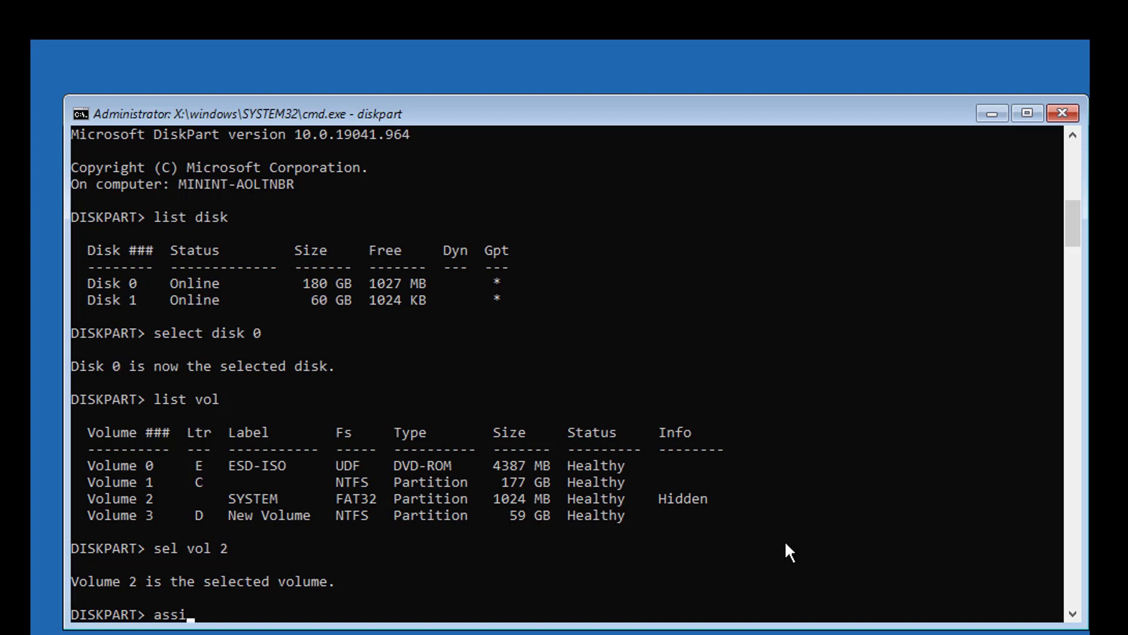
pyautogui.write('gn')
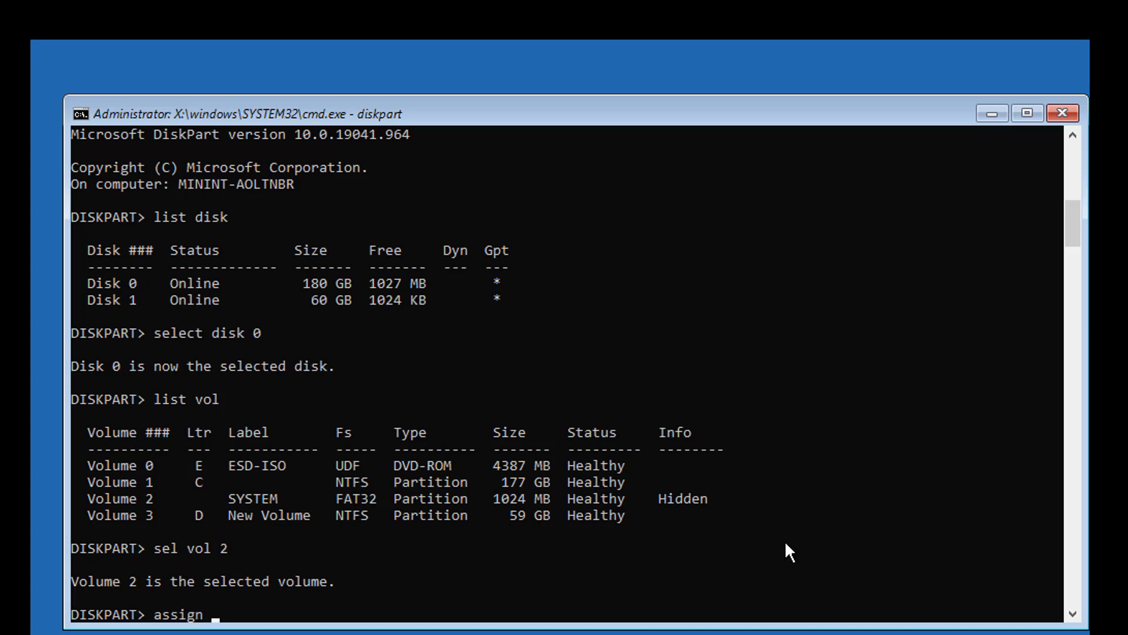
pyautogui.write('letter')
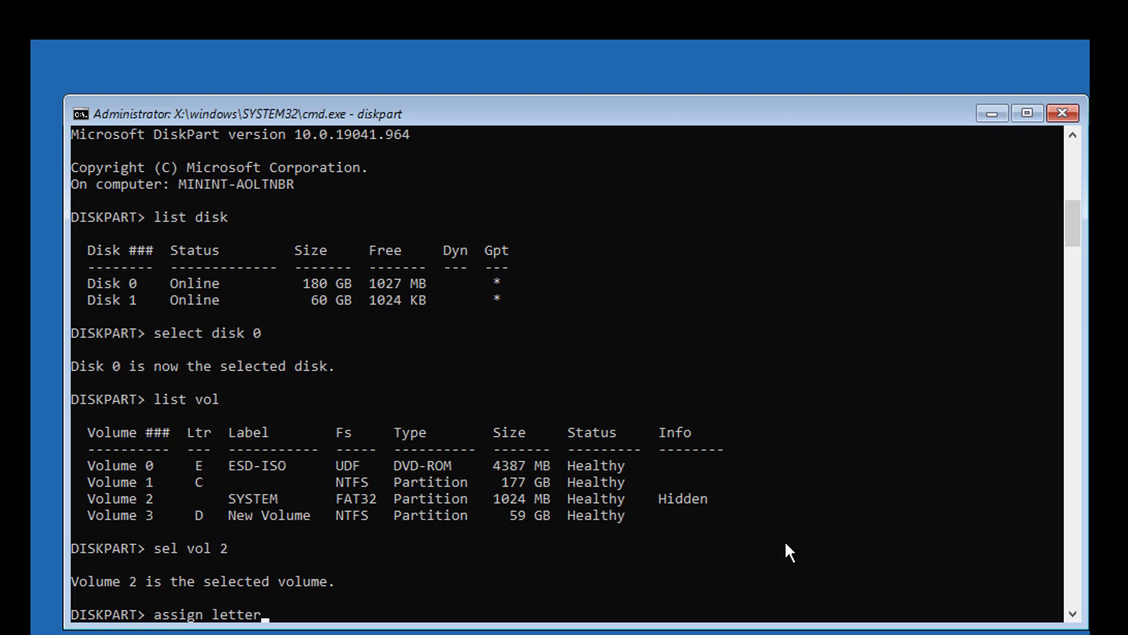
pyautogui.write('=')
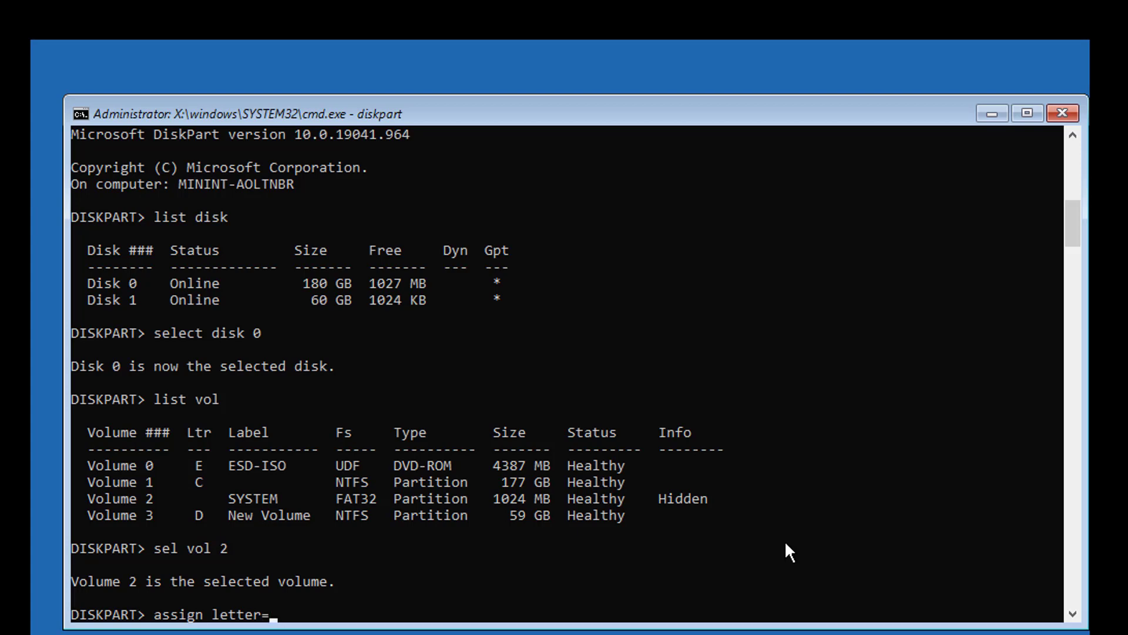
pyautogui.write('q')
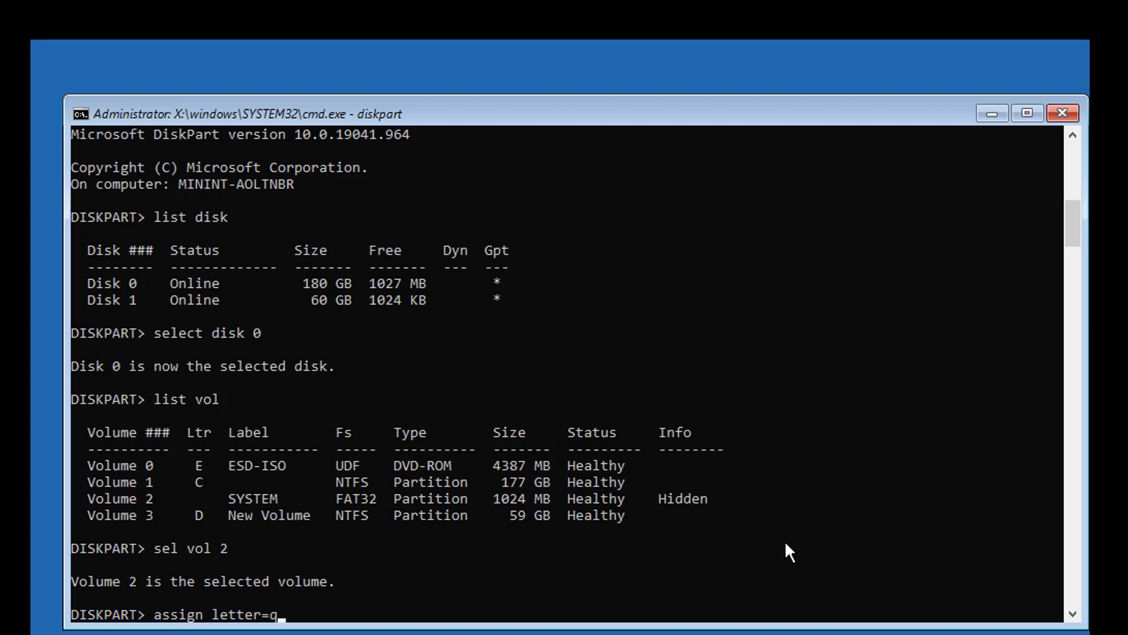
pyautogui.press('Return')
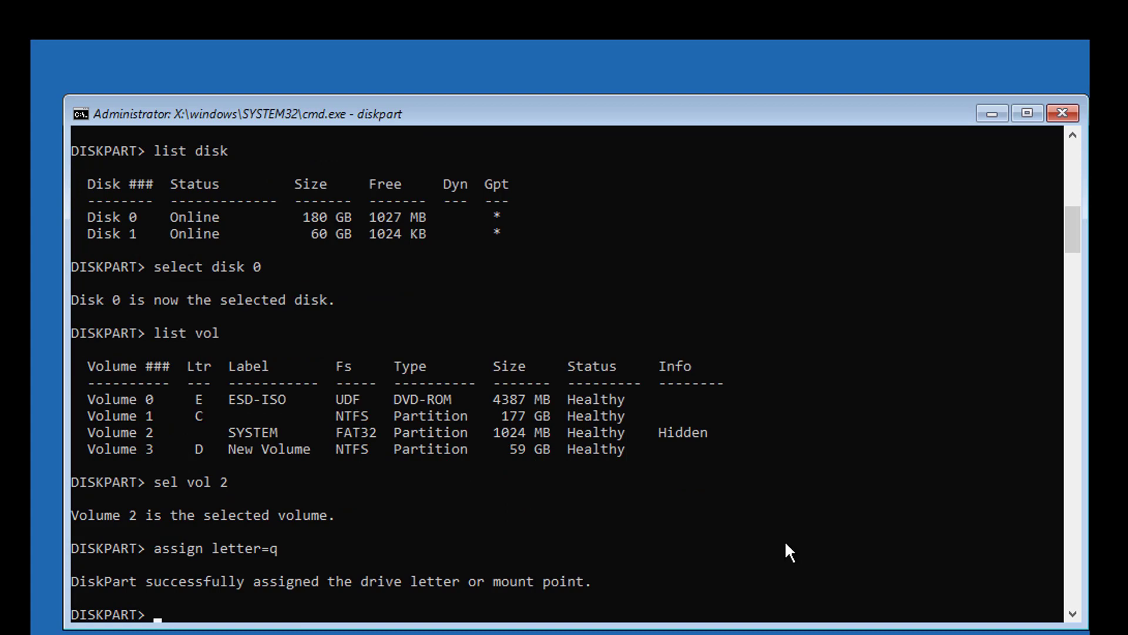
pyautogui.write('exit')
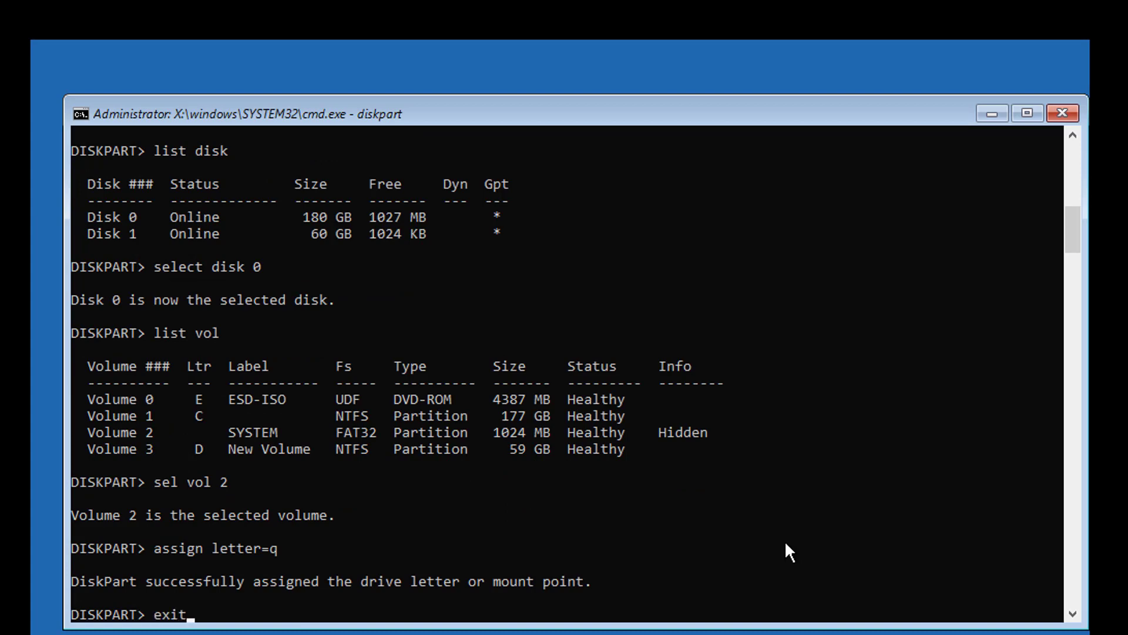
pyautogui.press('Return')
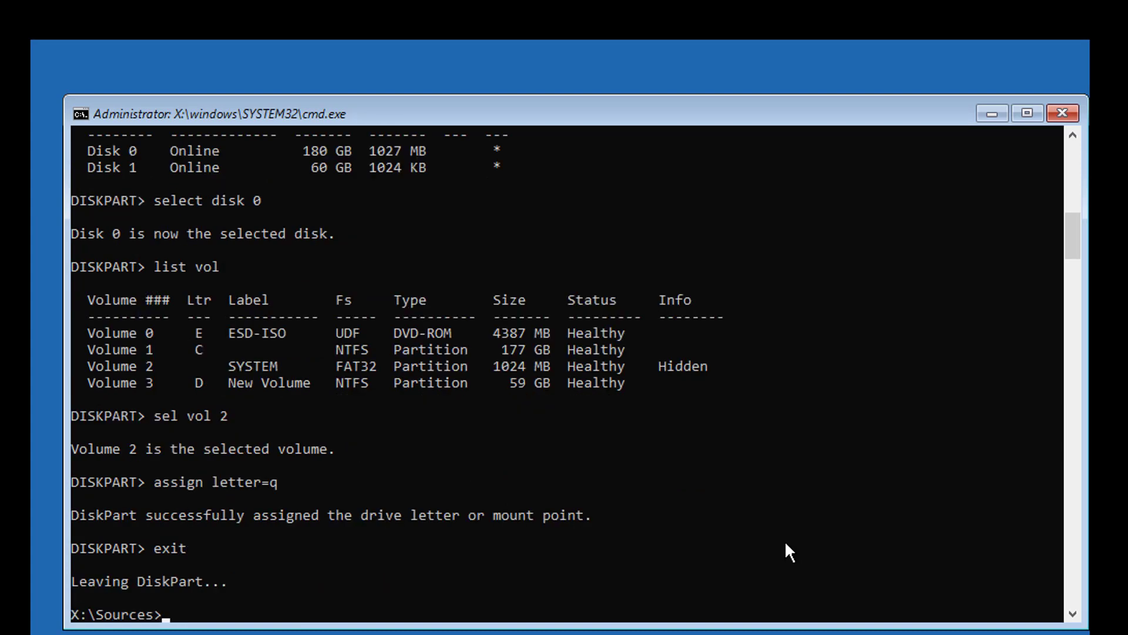
pyautogui.write('q:')
pyautogui.write('cd efi')
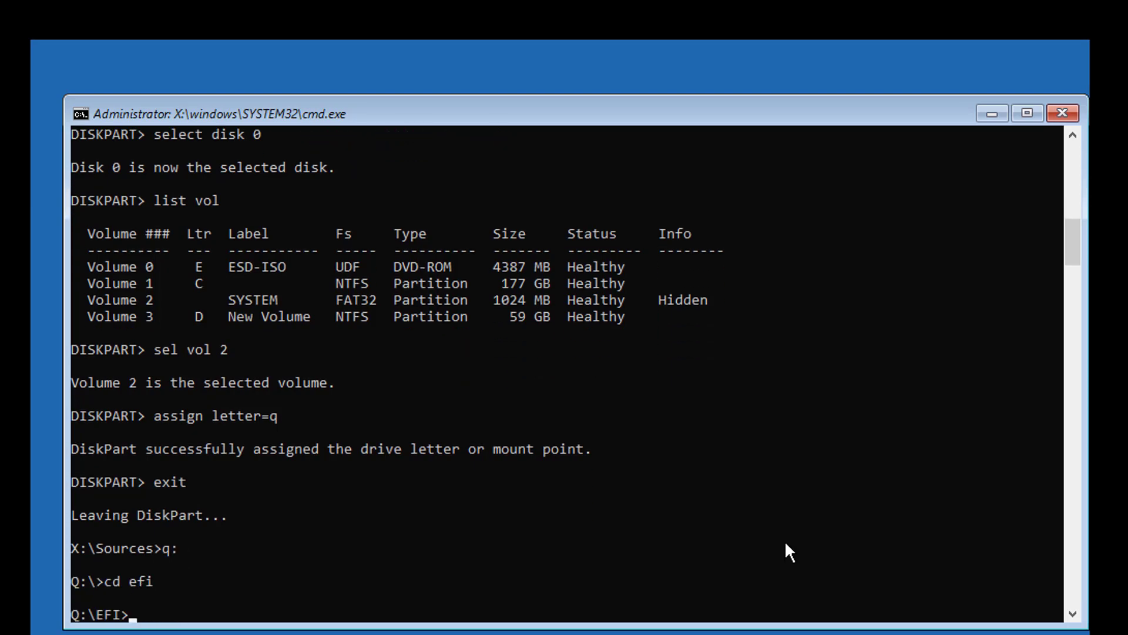
pyautogui.write('cd microsoft')
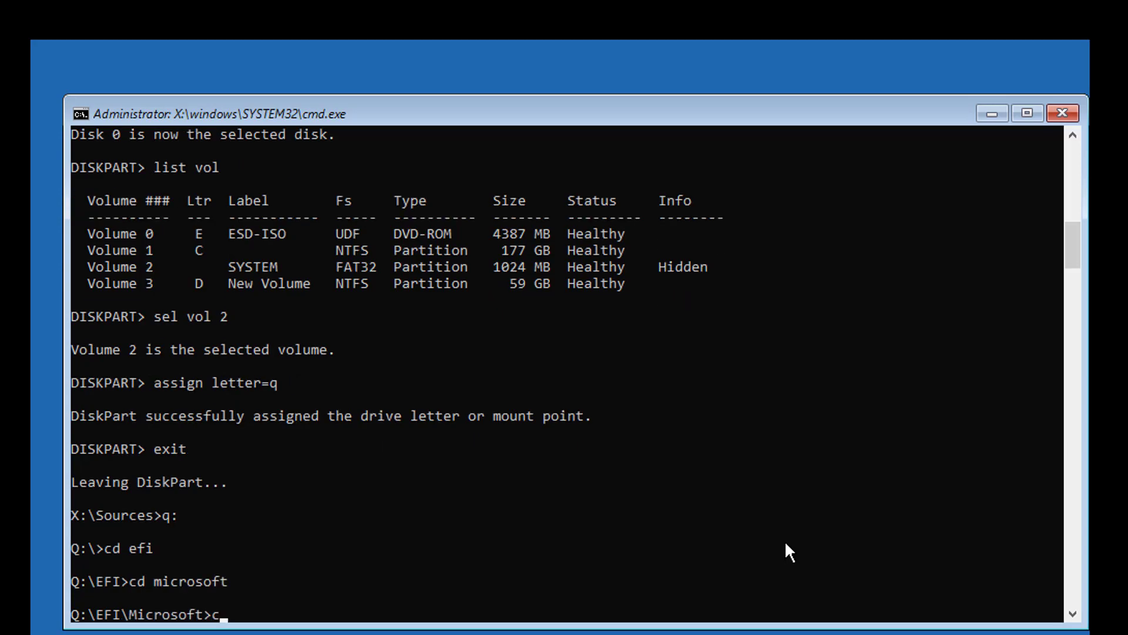
pyautogui.write('cd boot')
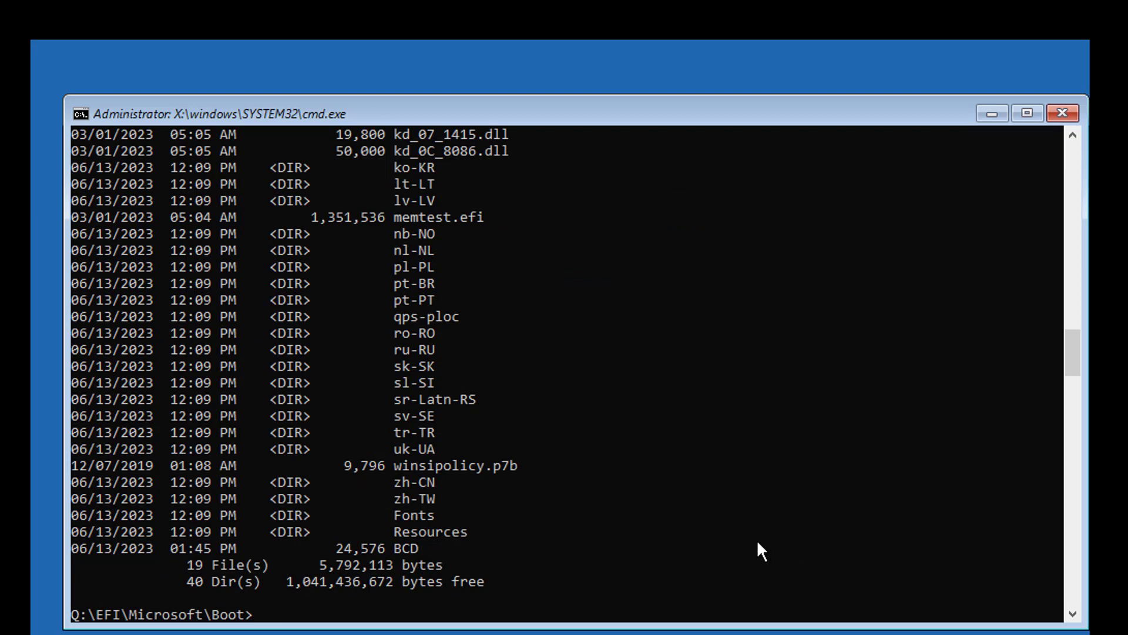
pyautogui.moveTo(730, 541)
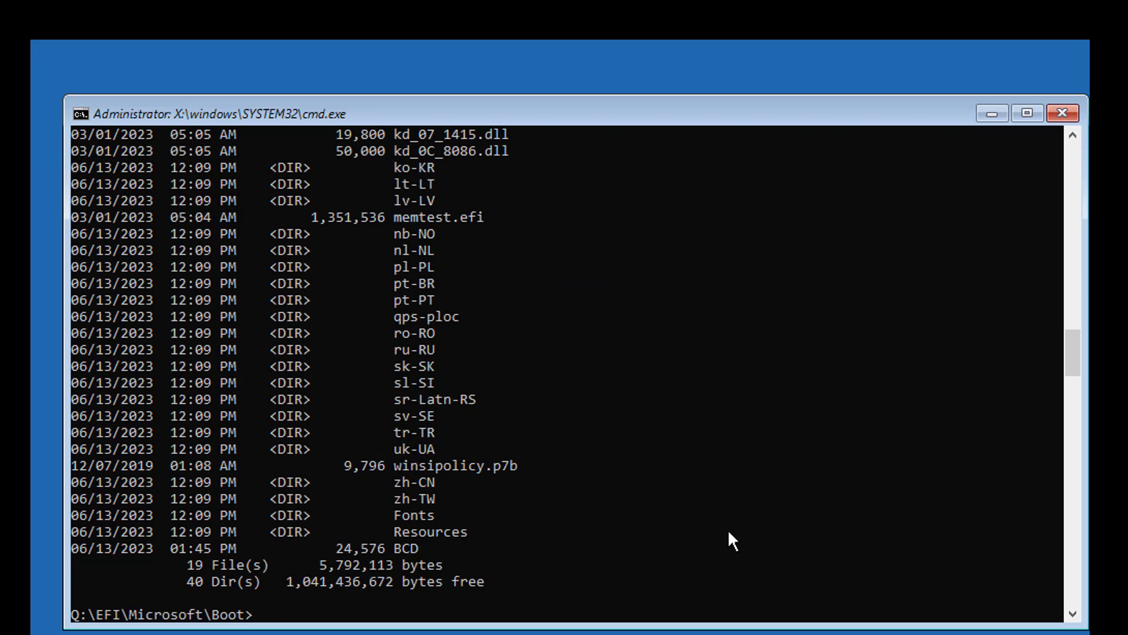
pyautogui.click(428, 547)
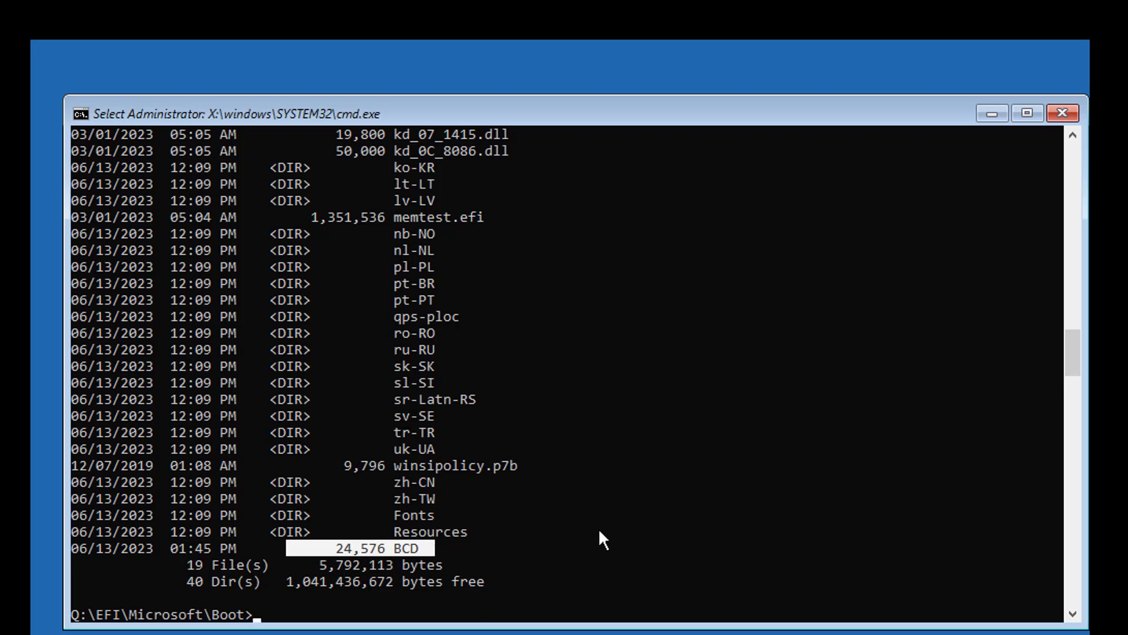
pyautogui.write('x:')
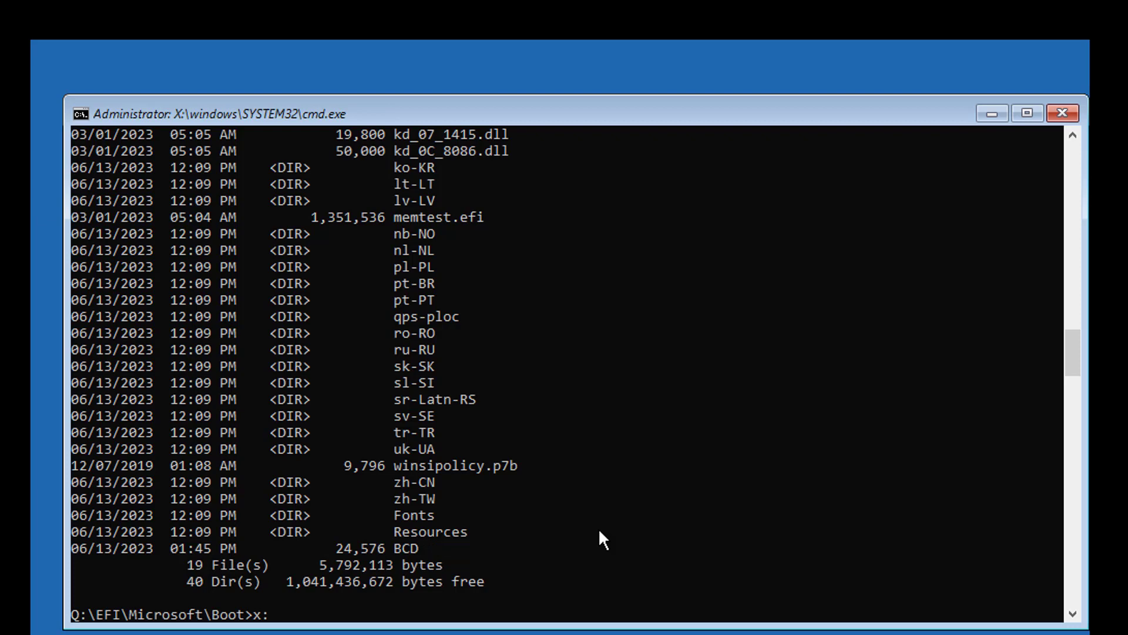
# Switch to the X: drive and run format q: /fs:fat32.
pyautogui.press('Return')
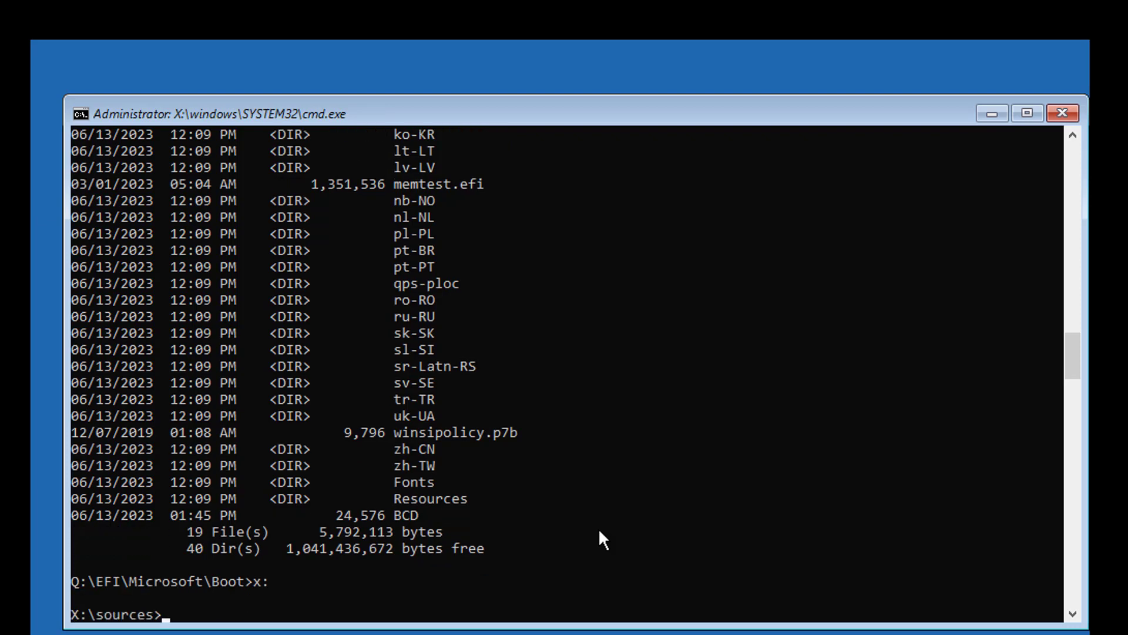
pyautogui.moveTo(616, 592)
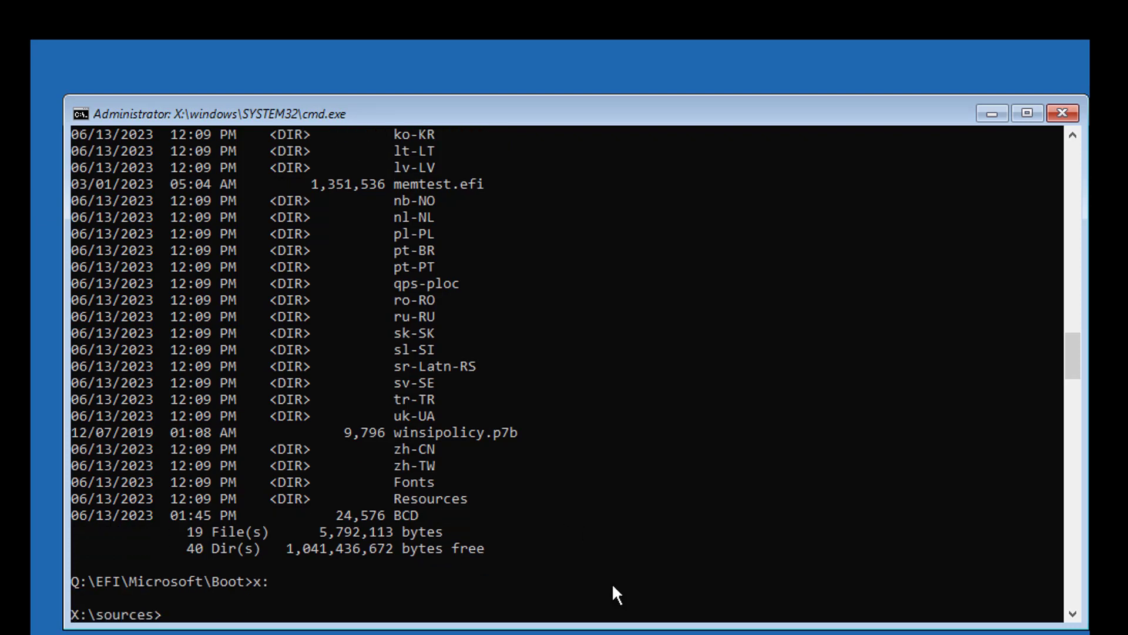
pyautogui.write('f')
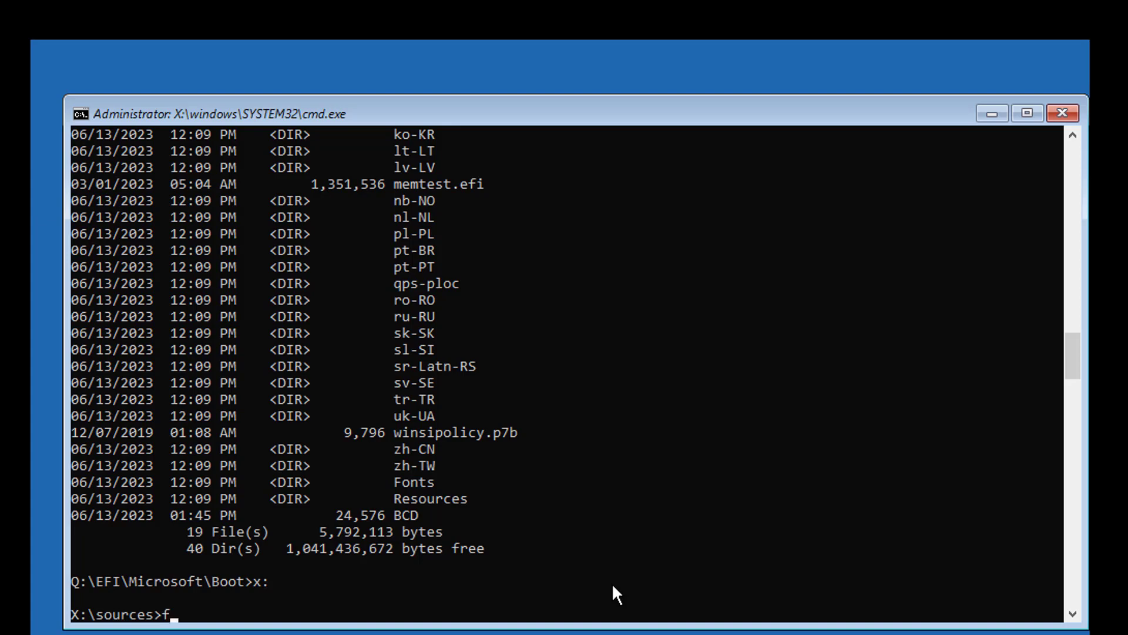
pyautogui.write('ormat q')
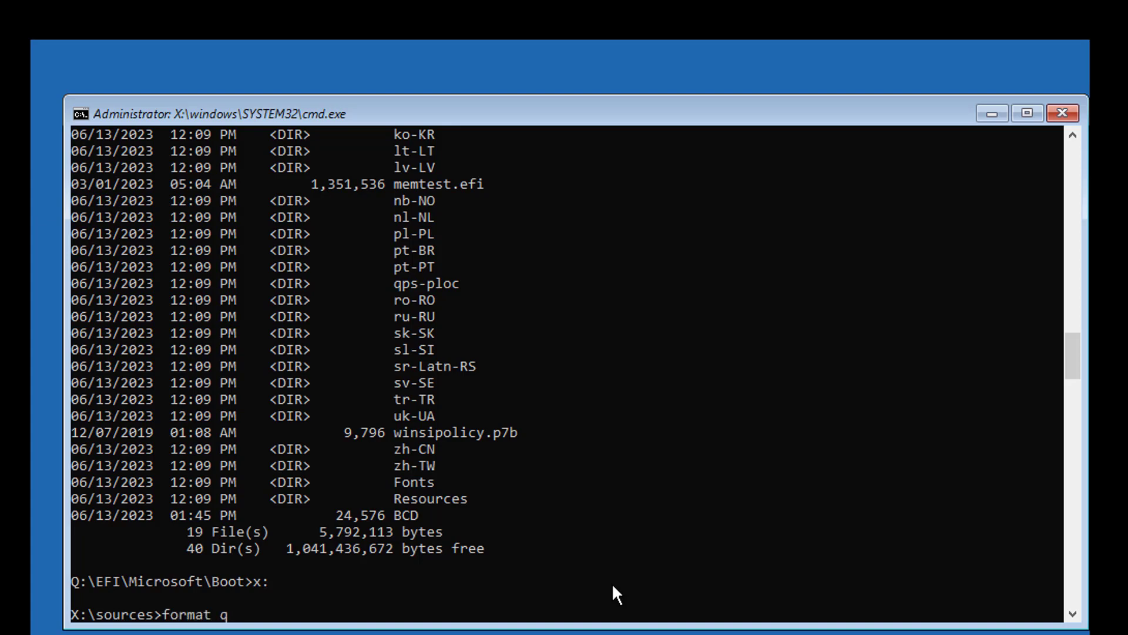
pyautogui.write(': /f')
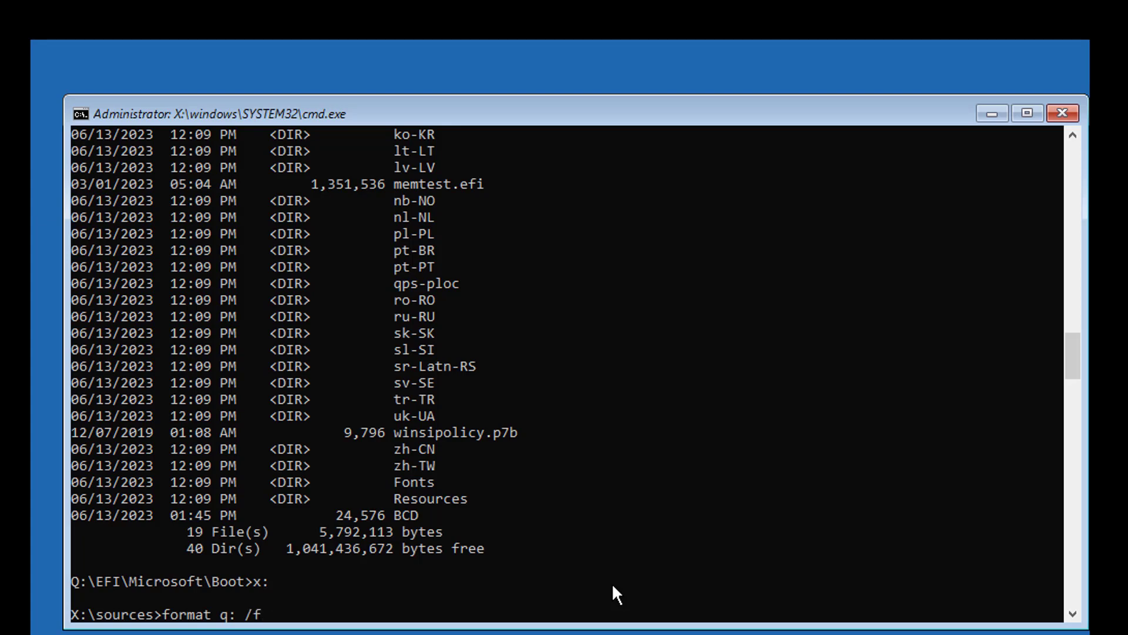
pyautogui.write('s:fa')
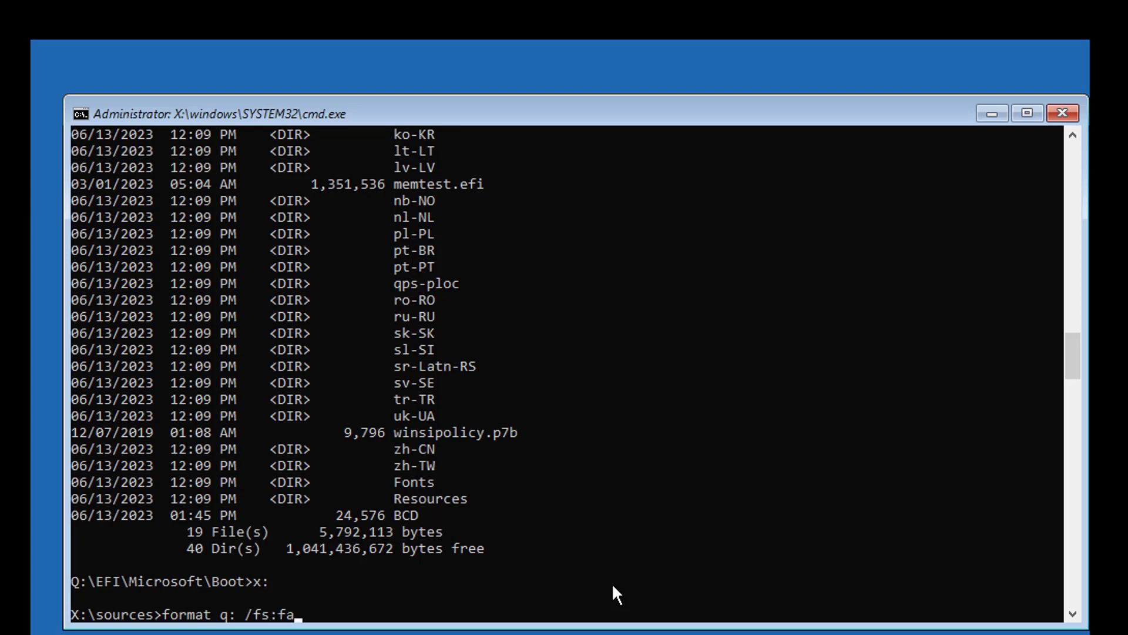
pyautogui.write('t32')
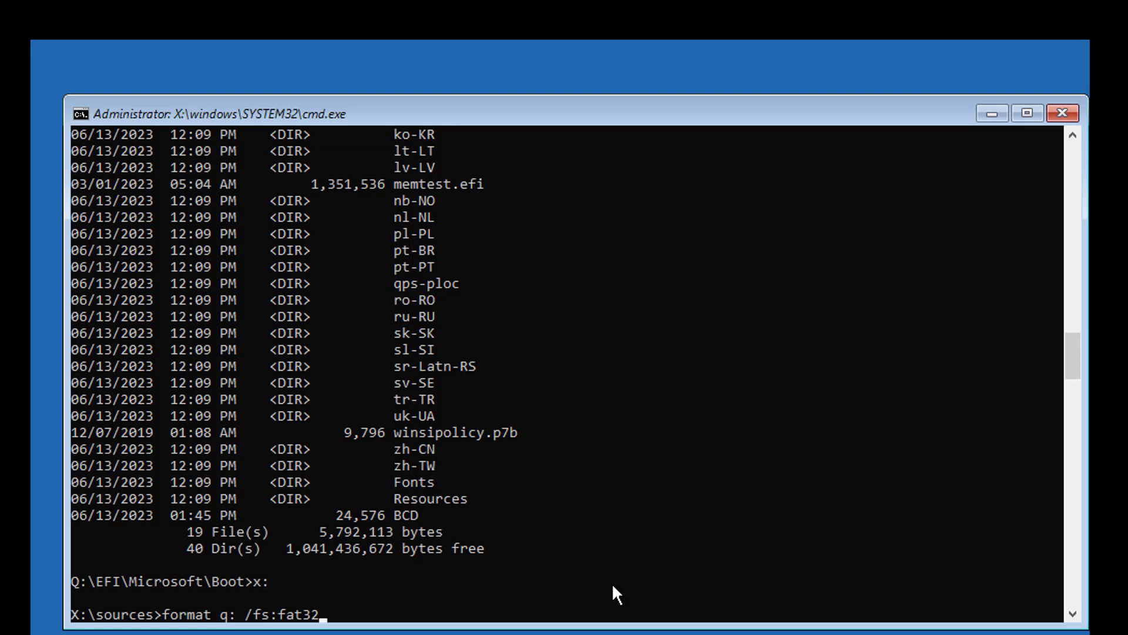
pyautogui.press('Return')
pyautogui.write('SYSTEM')
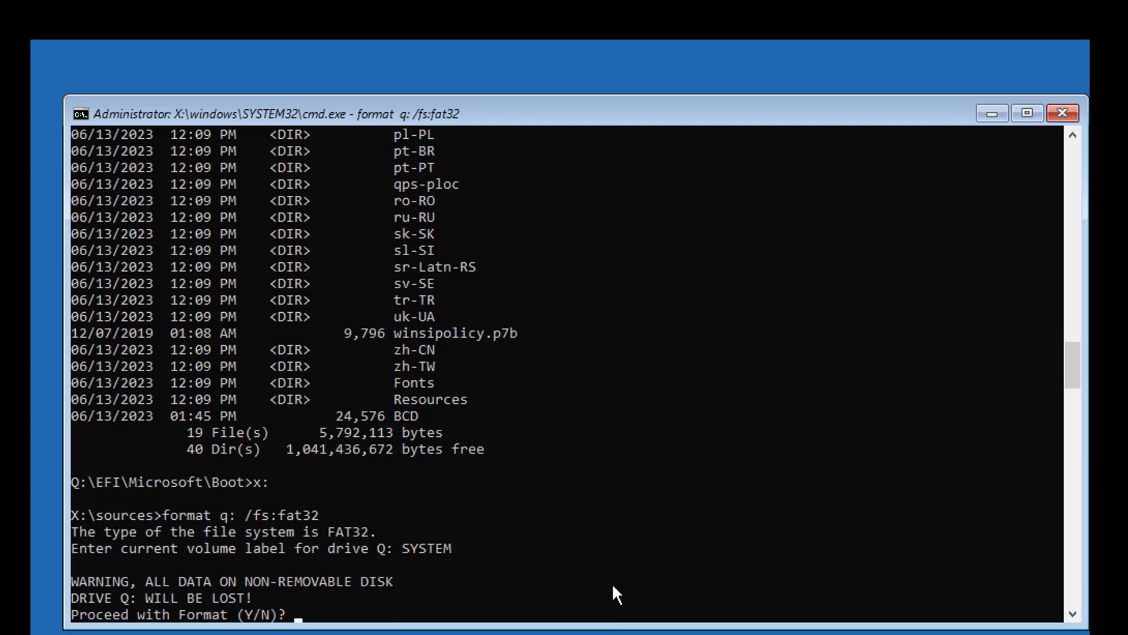
# Confirm the format with Y and give drive Q: the volume label SYSTEM.
pyautogui.write('Y')
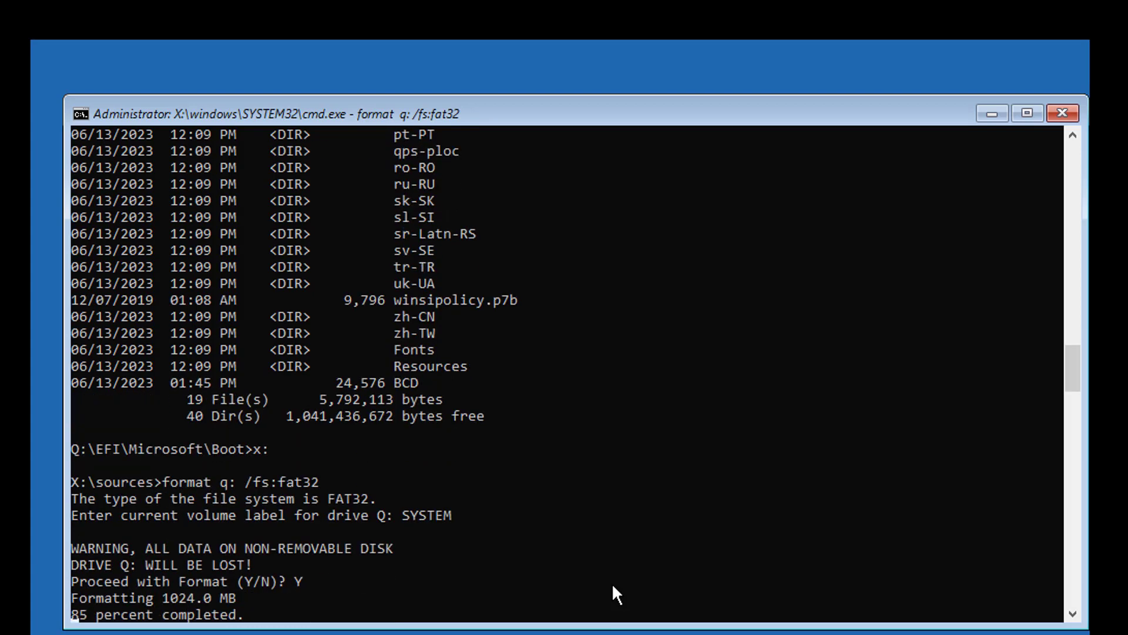
pyautogui.write('SY')
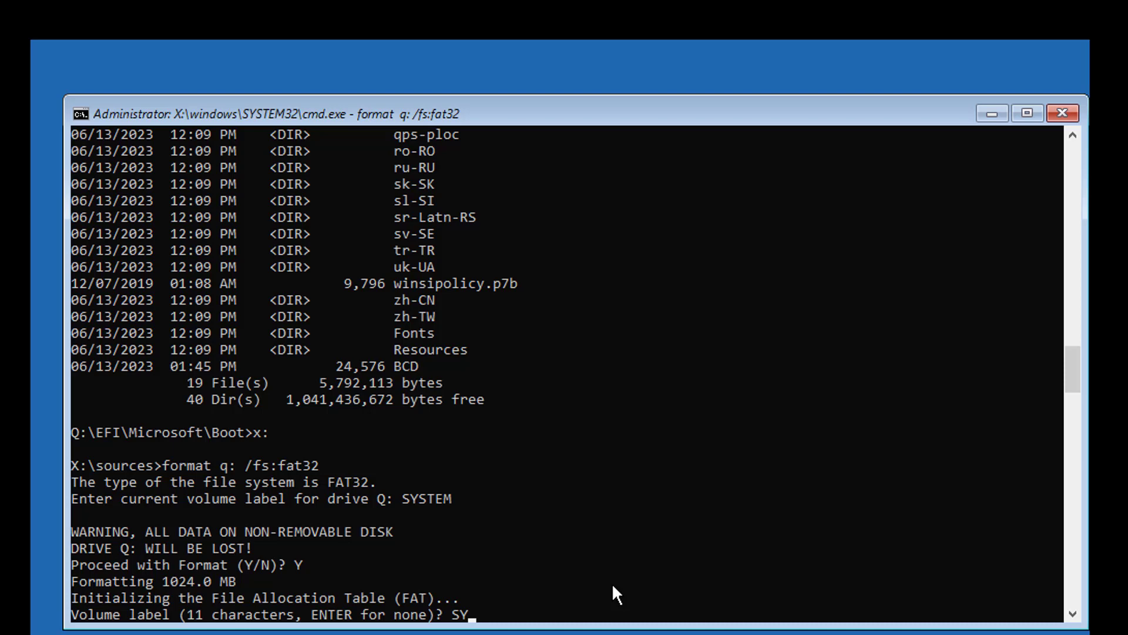
pyautogui.write('STEM')
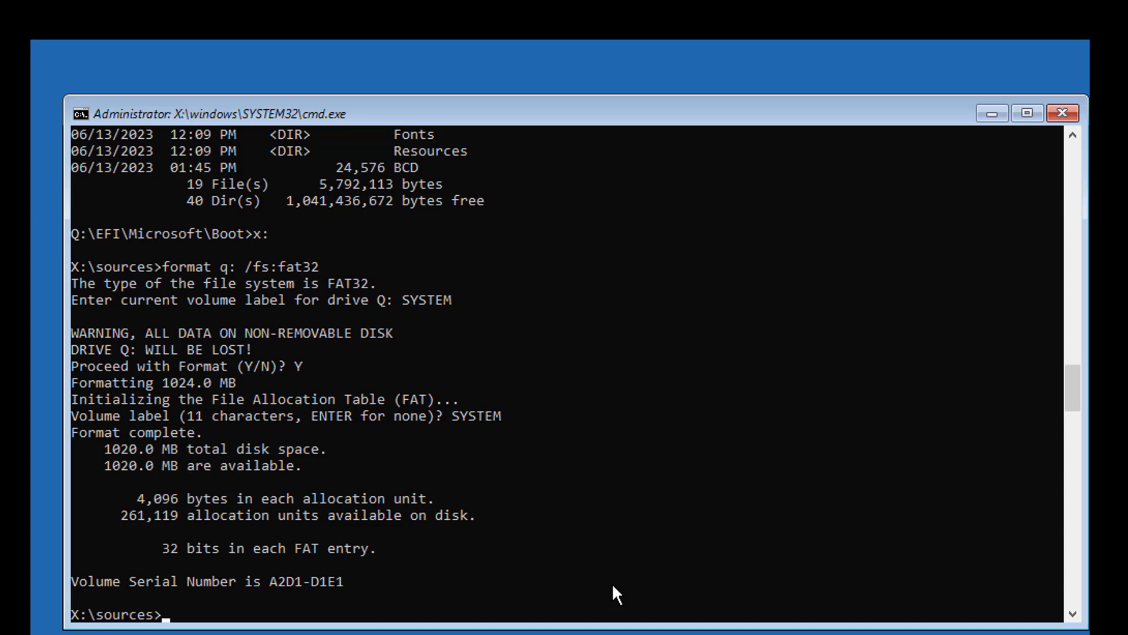
pyautogui.write('bcd')
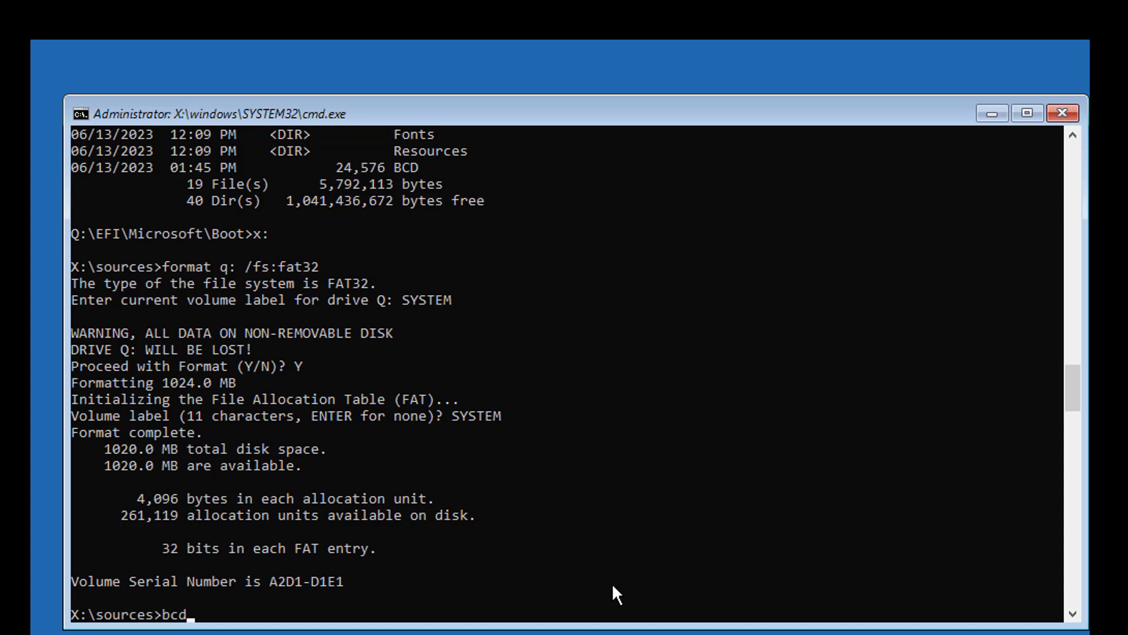
# Recreate UEFI boot files on Q: with bcdboot c:\windows /s q: /f uefi.
pyautogui.write('boot')
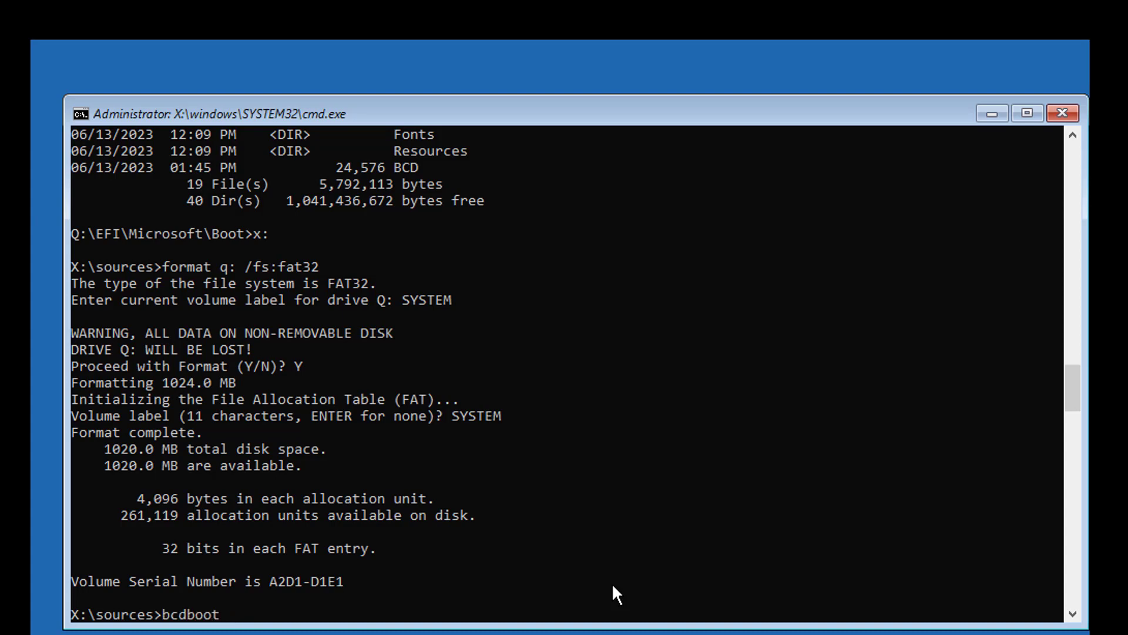
pyautogui.write('c:\\')
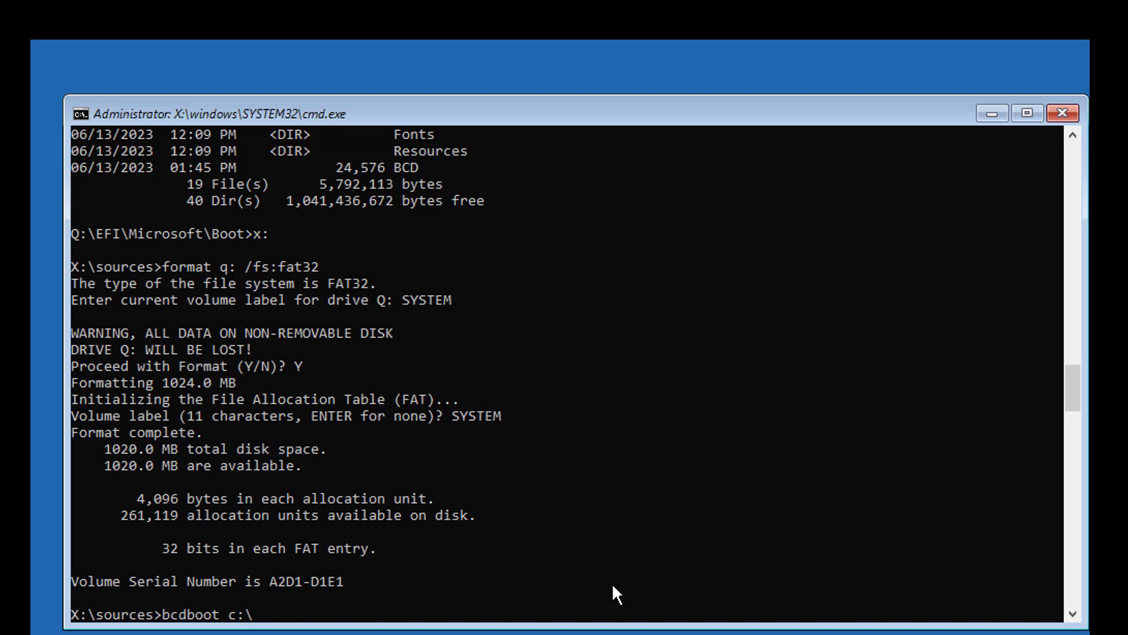
pyautogui.write('windows')
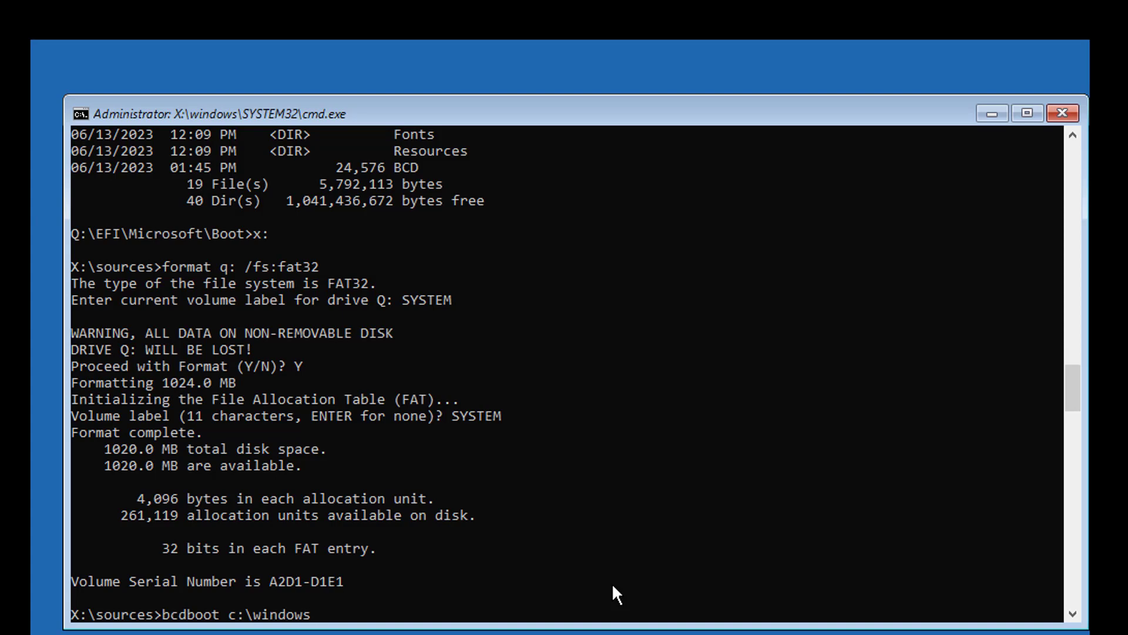
pyautogui.write('/s')
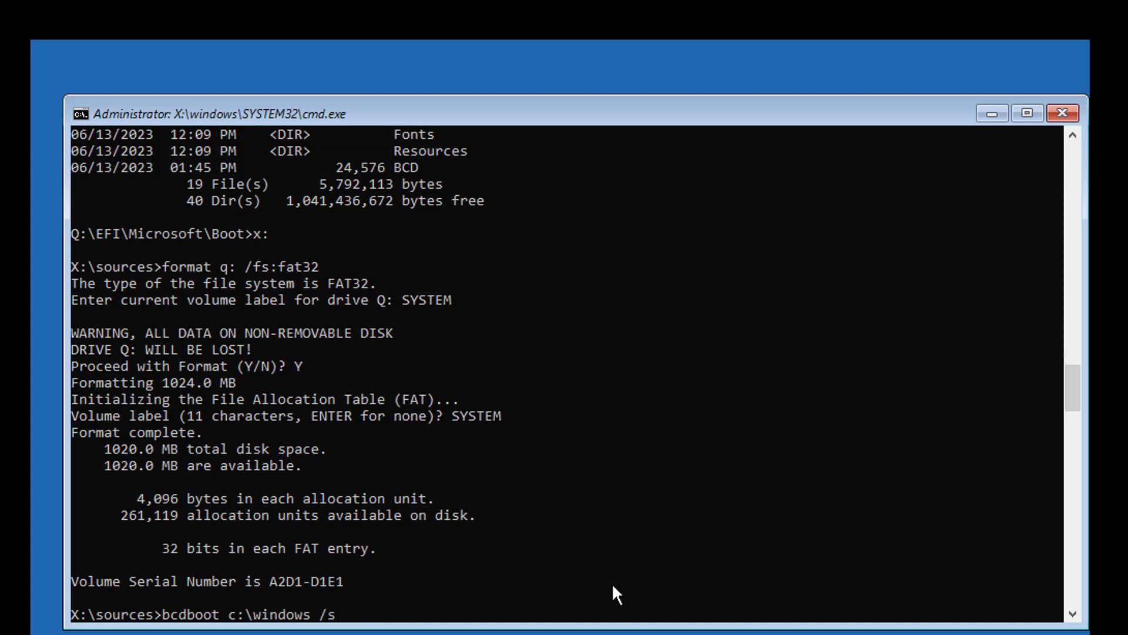
pyautogui.write('q:')
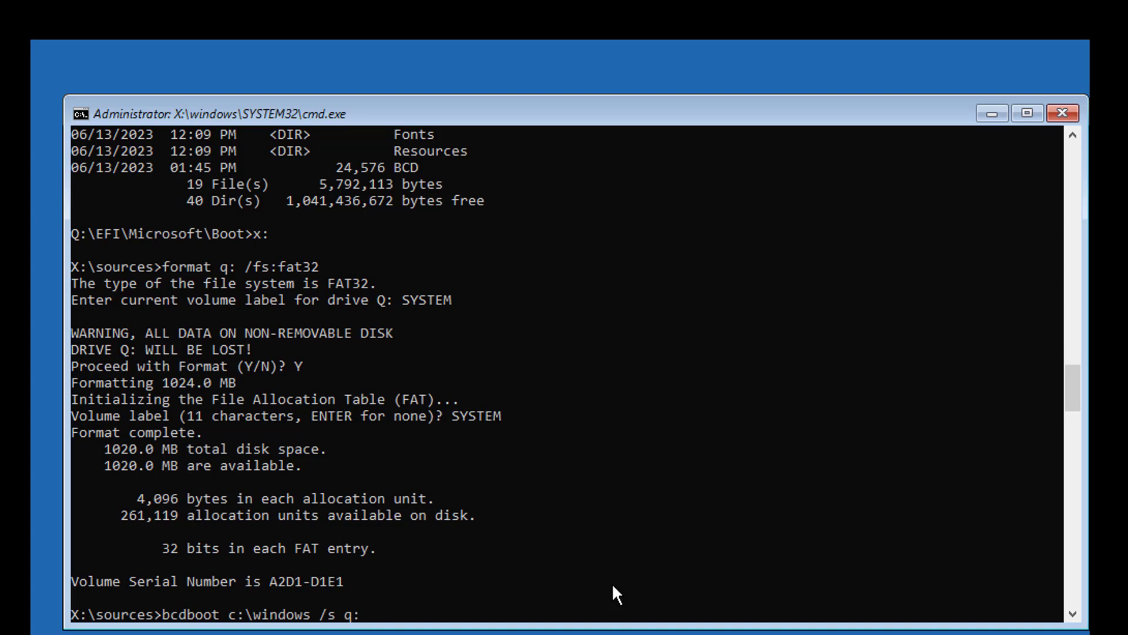
pyautogui.write('/f')
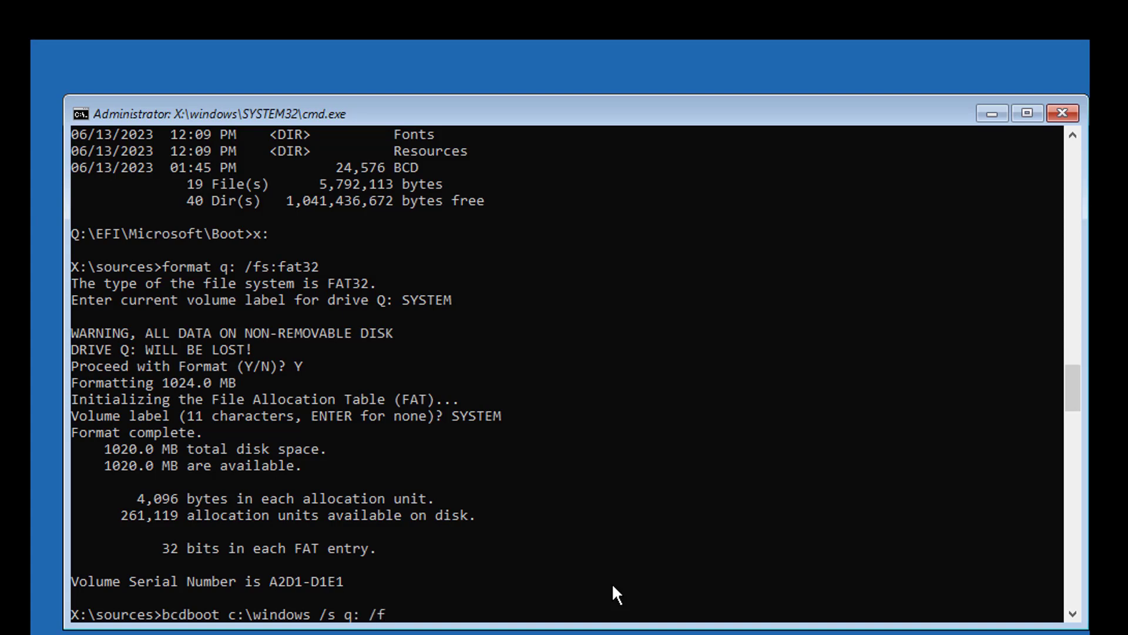
pyautogui.write('uefi')
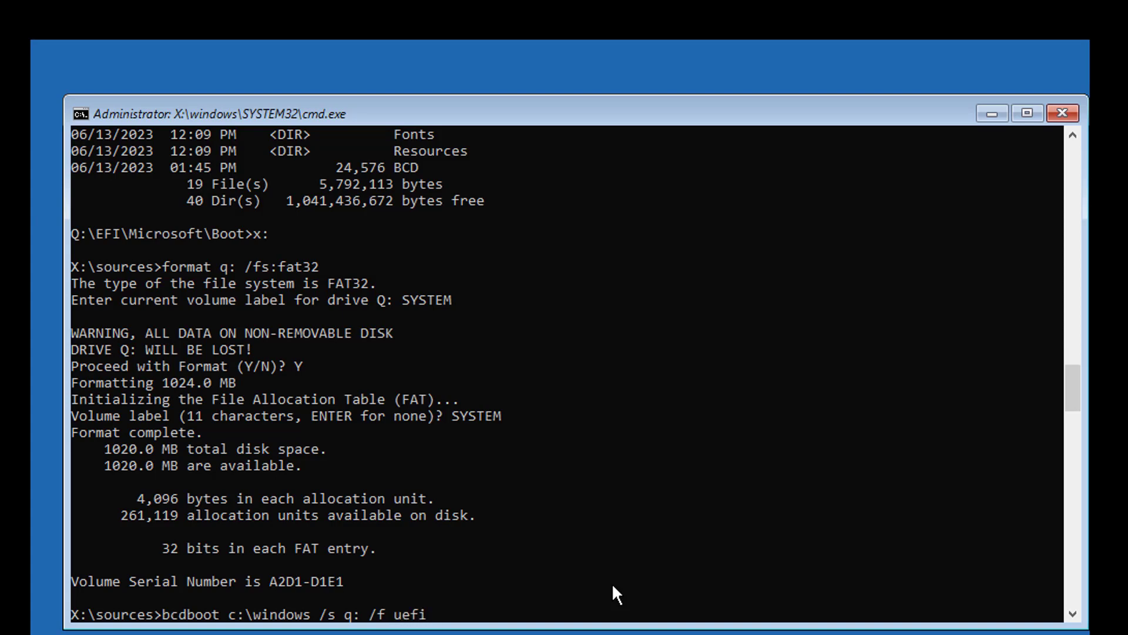
pyautogui.press('Return')
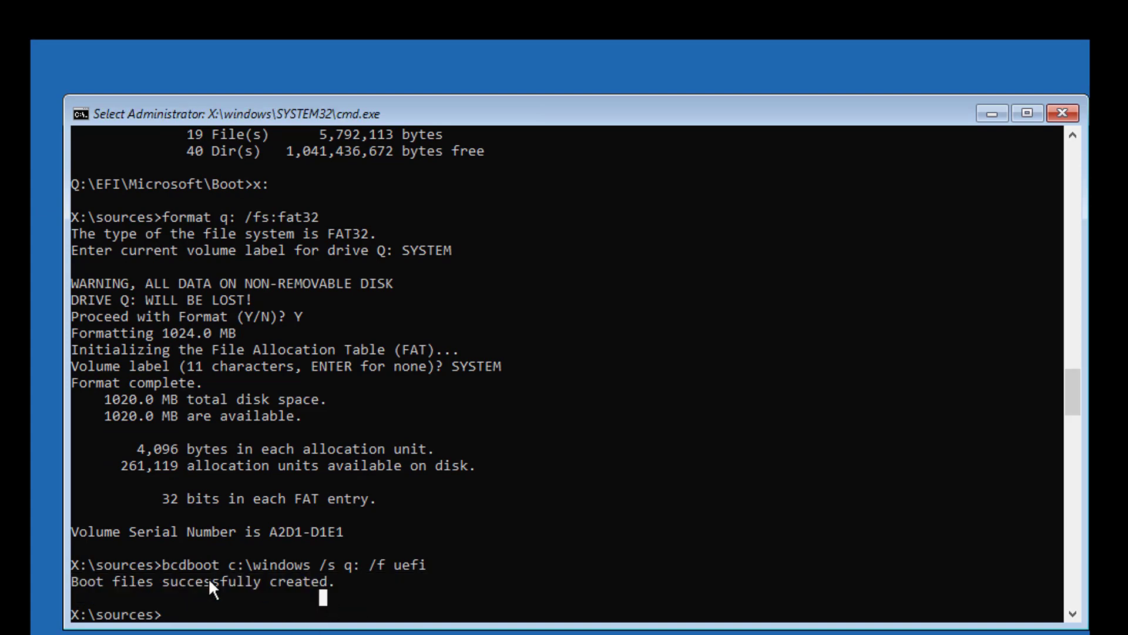
# Exit Command Prompt and continue to Windows 10.
pyautogui.write('exit')
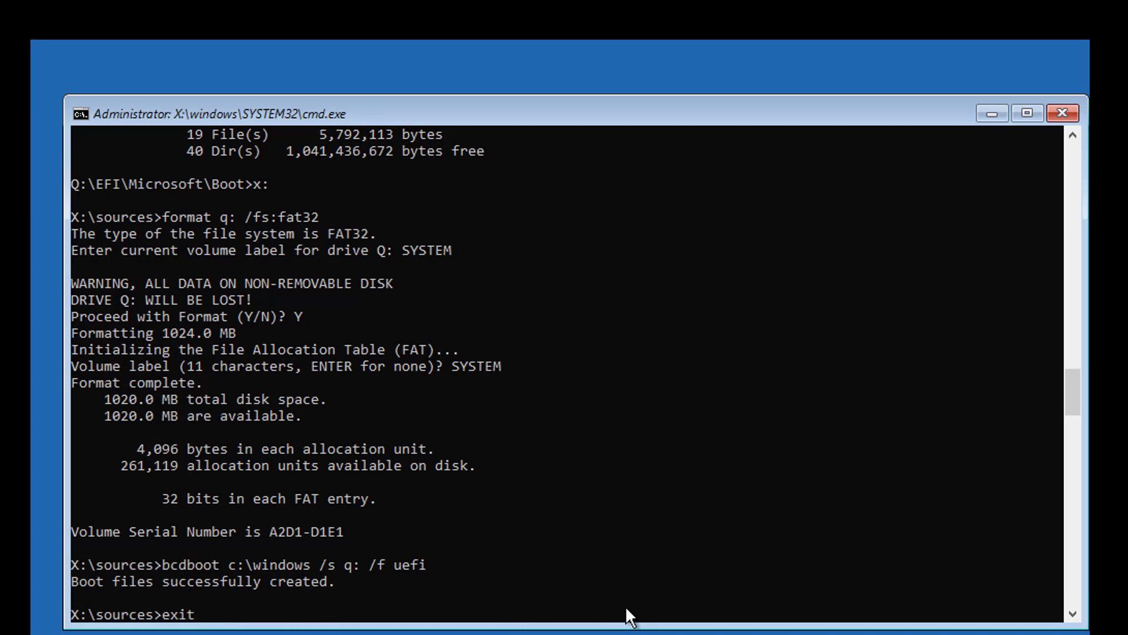
pyautogui.press('Return')
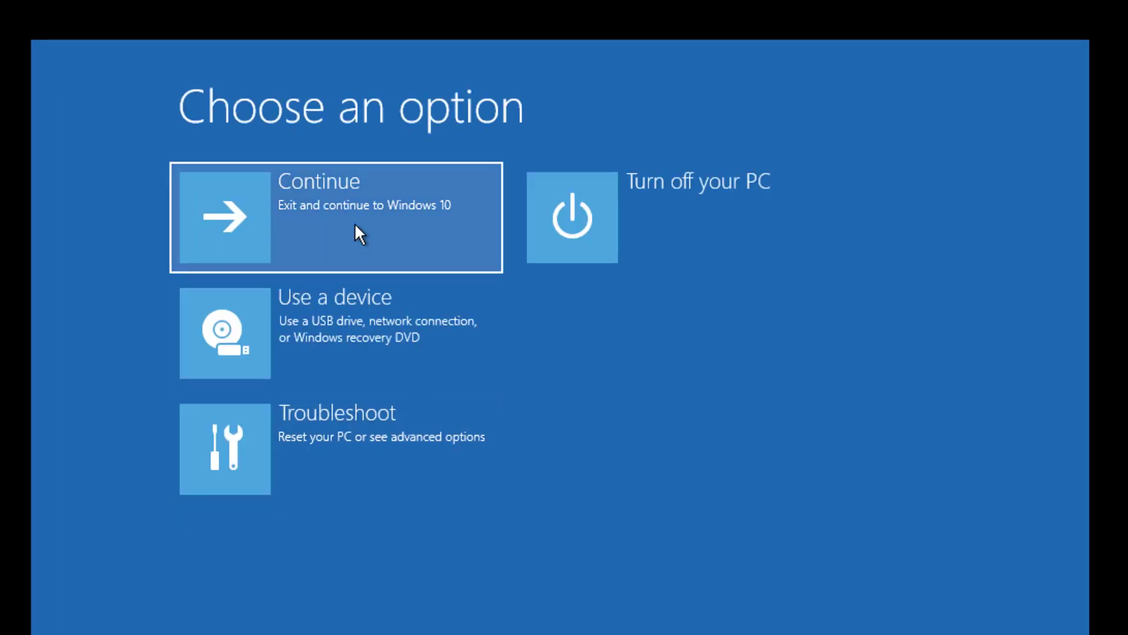
pyautogui.click(336, 217)
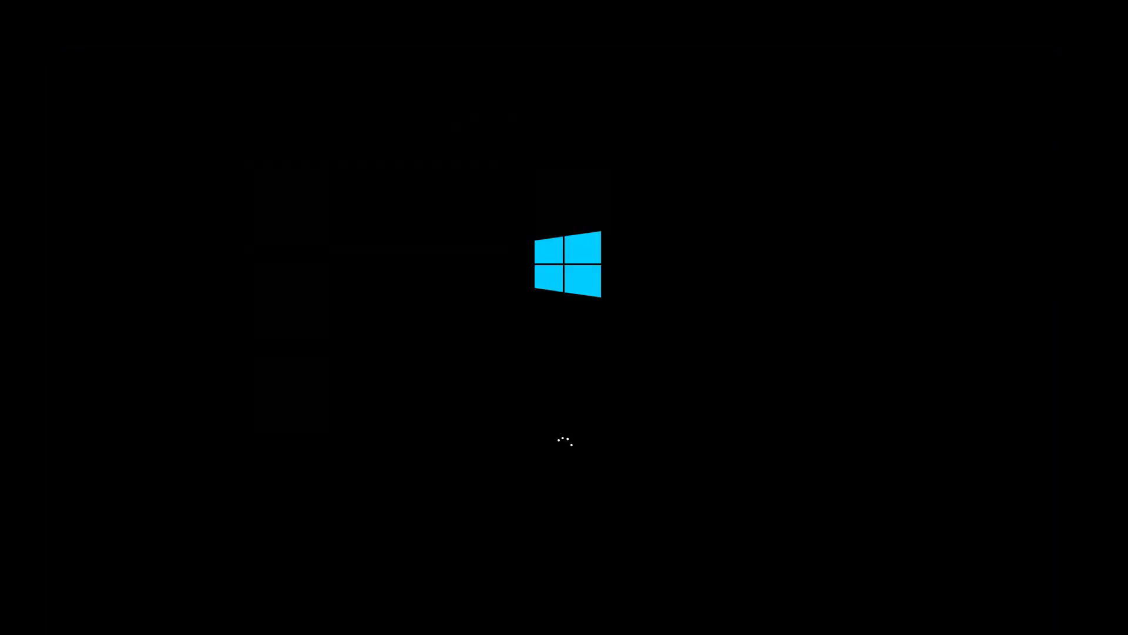